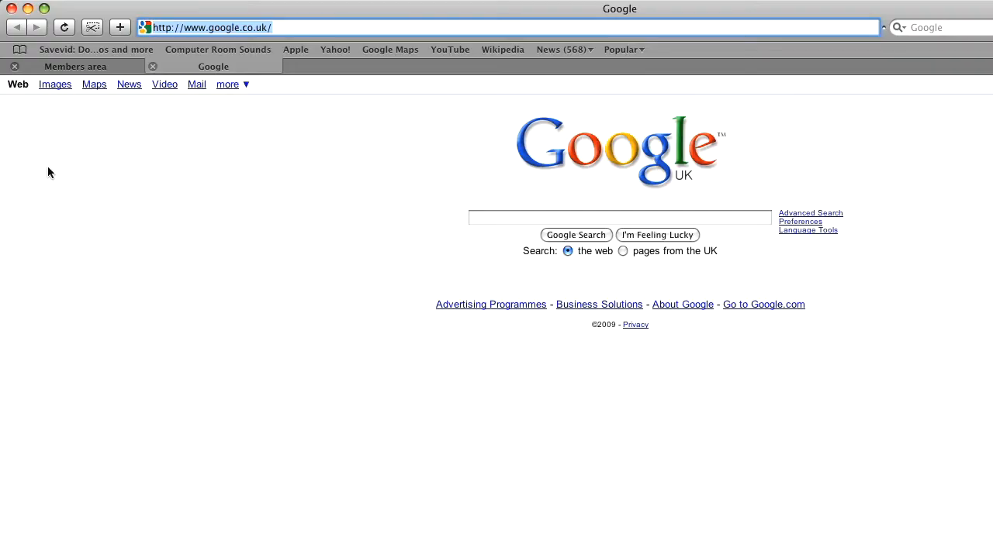
type("www.tarpon-uk.com")
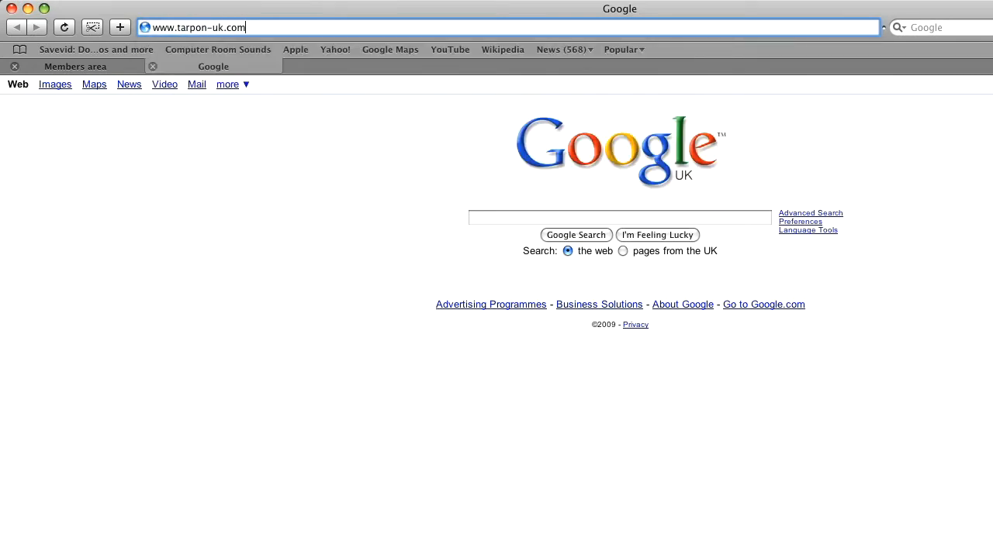
key("Return")
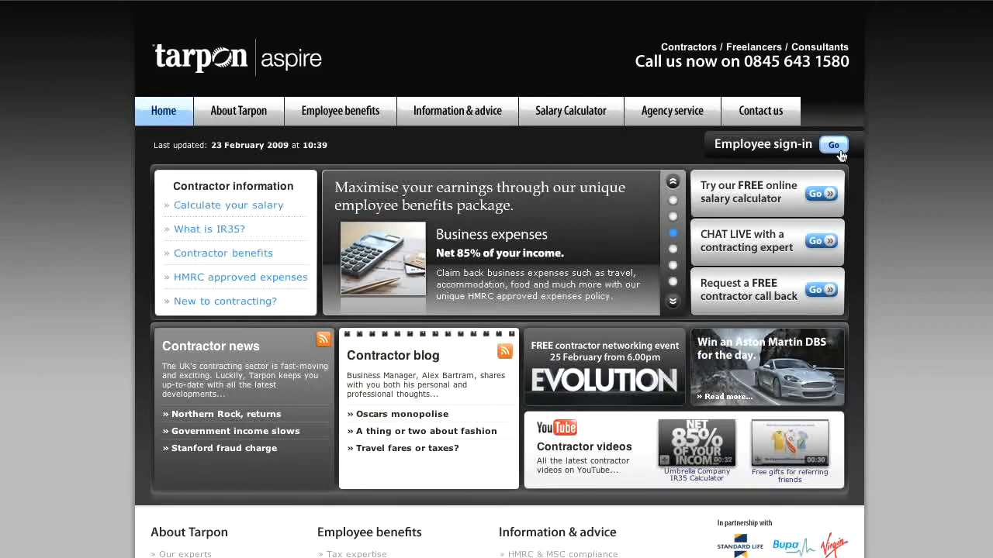
Go to the Tarpon Aspire Employee area from the home page's employee sign-in.
left_click(833, 145)
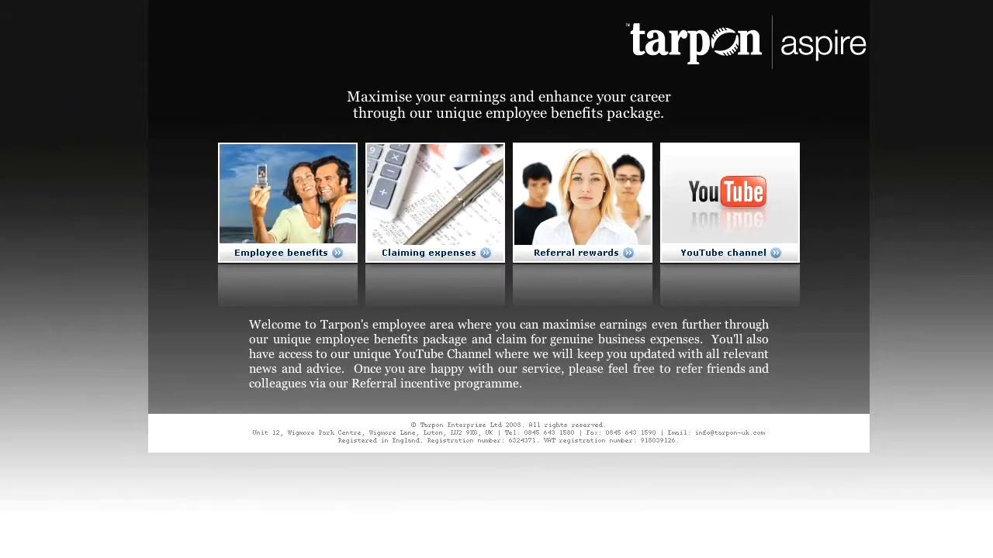
mouse_move(338, 261)
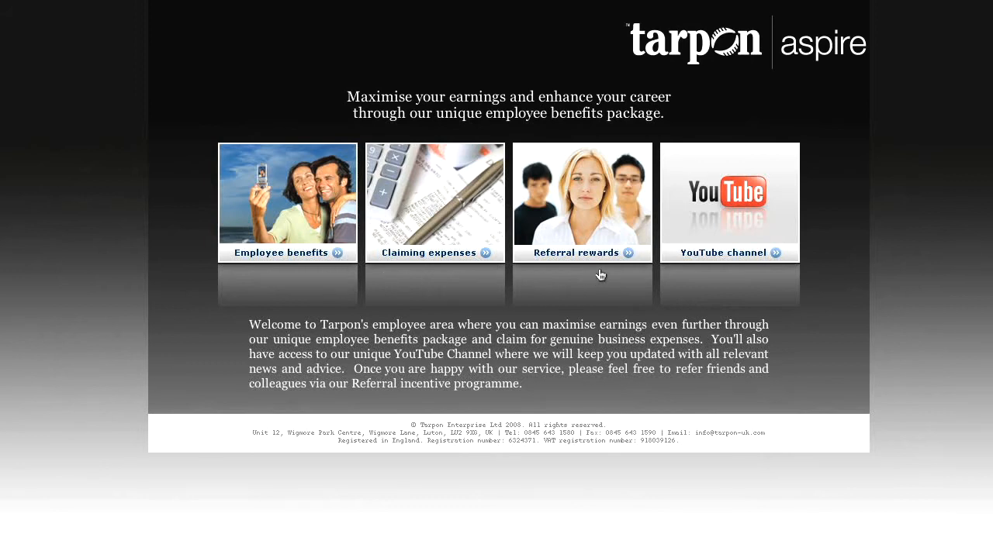
mouse_move(747, 276)
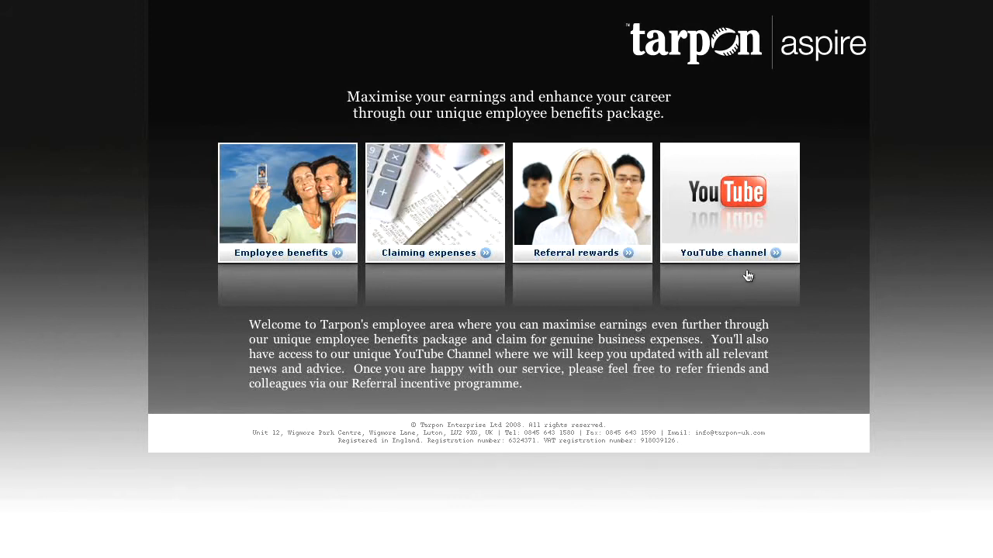
mouse_move(779, 266)
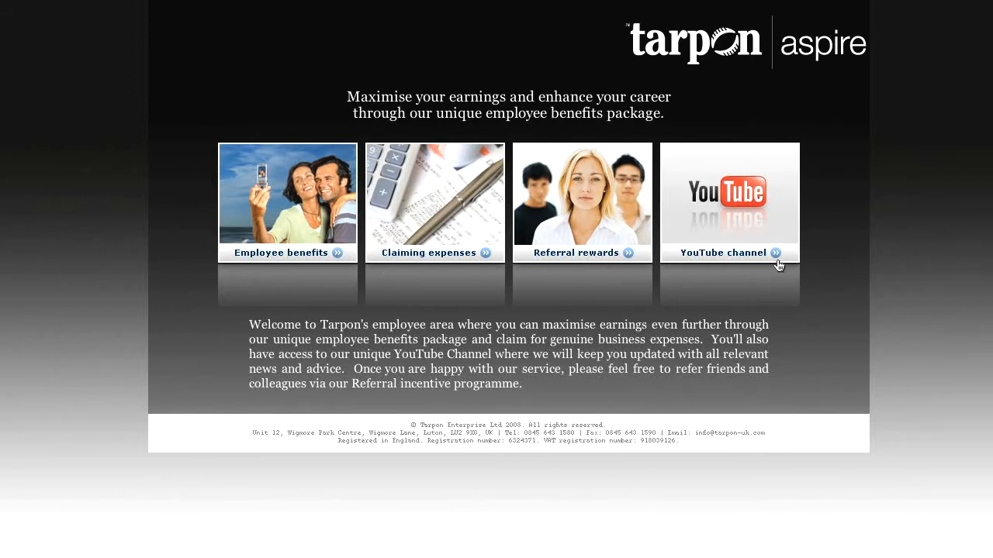
mouse_move(487, 264)
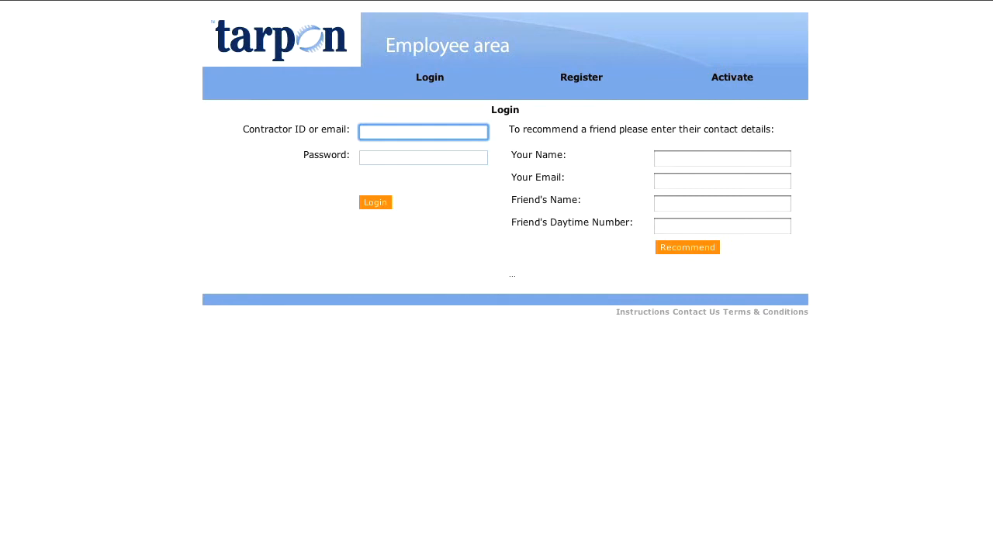
Log in to the Employee area with the contractor ID and password.
type("14434")
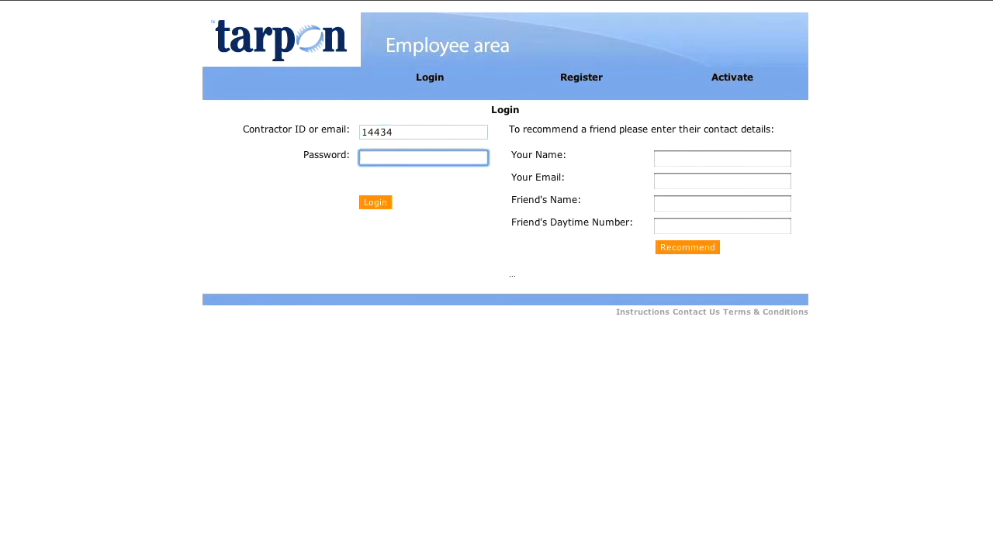
type("••••")
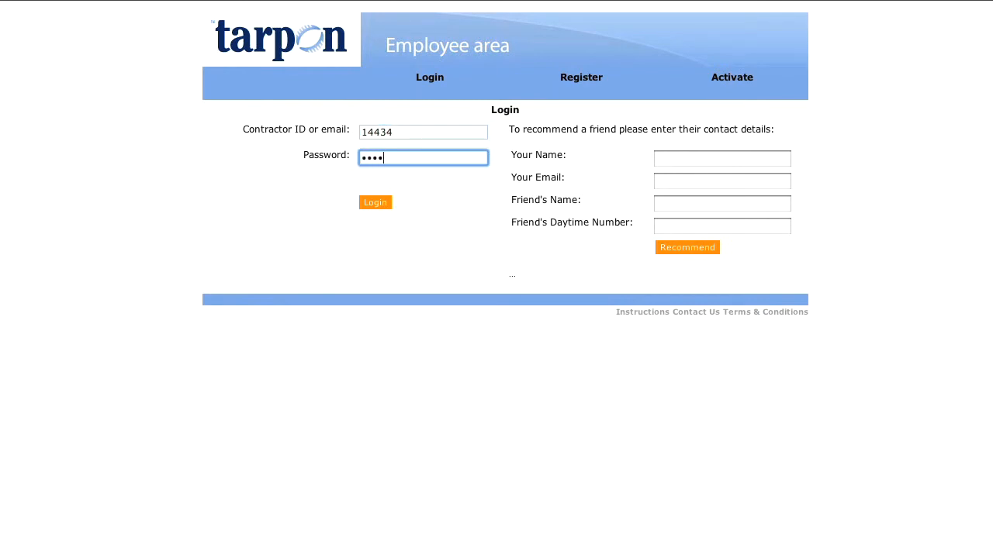
type("••")
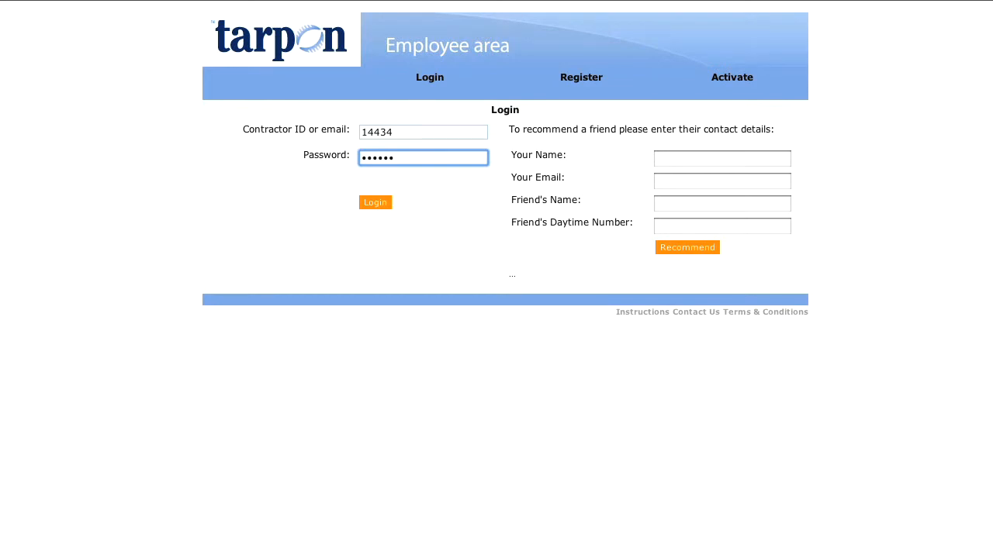
left_click(375, 203)
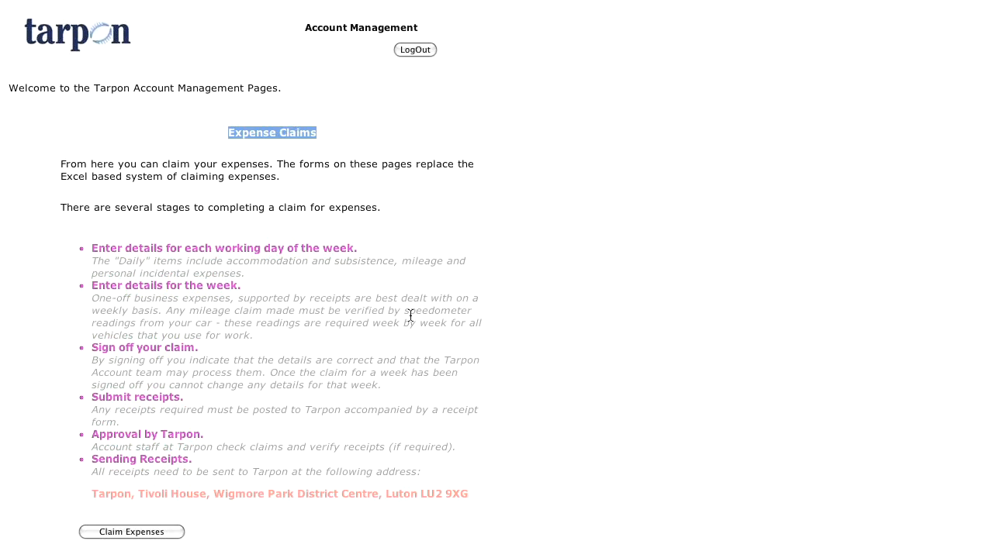
mouse_move(71, 261)
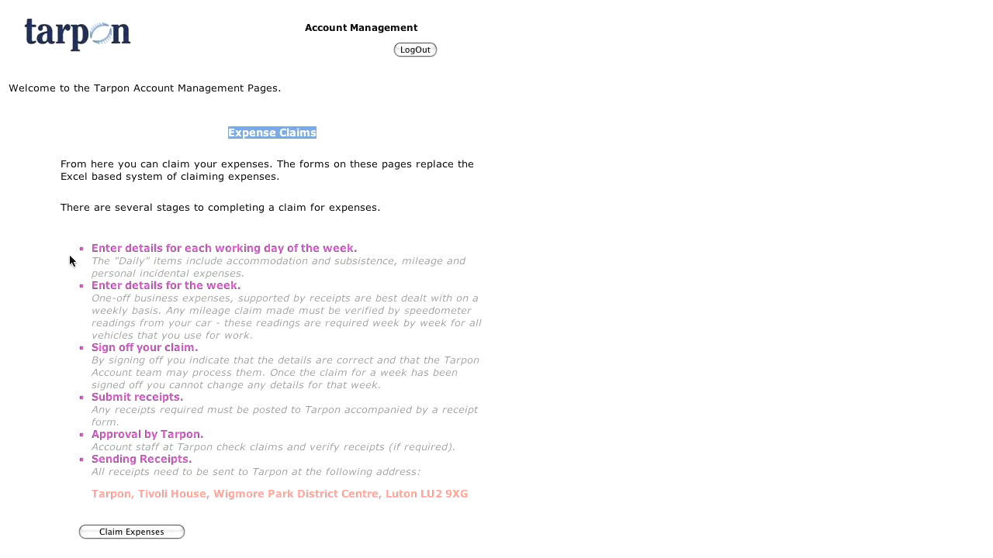
mouse_move(91, 283)
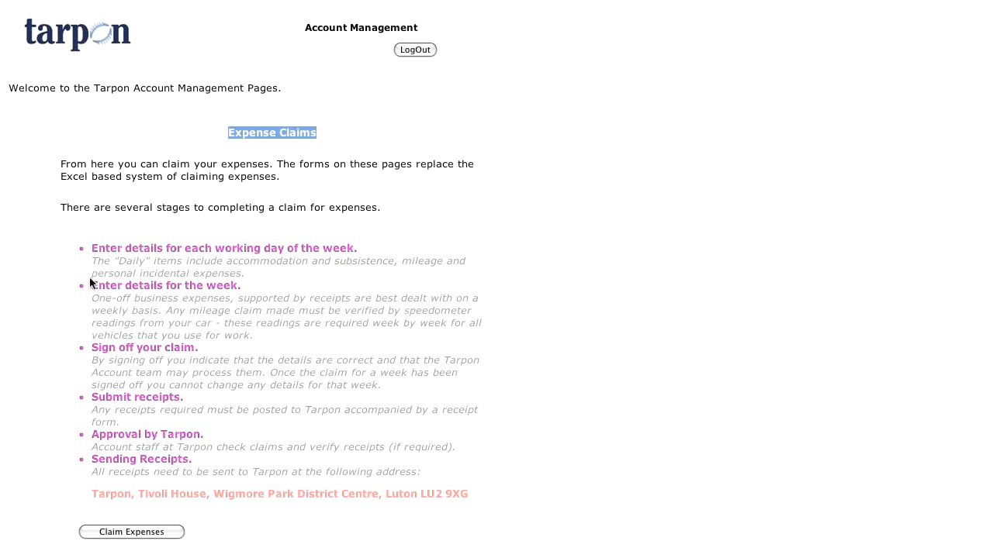
mouse_move(80, 352)
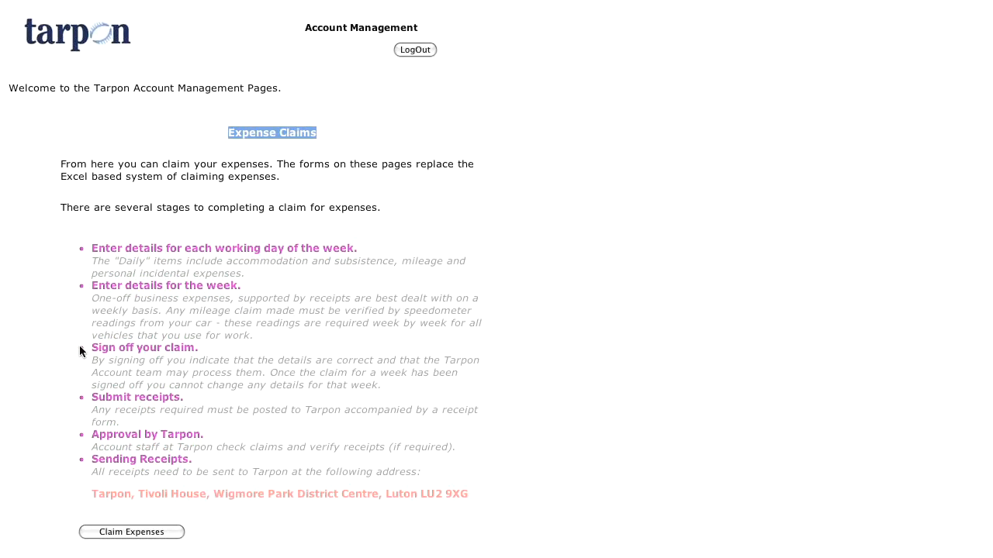
mouse_move(84, 425)
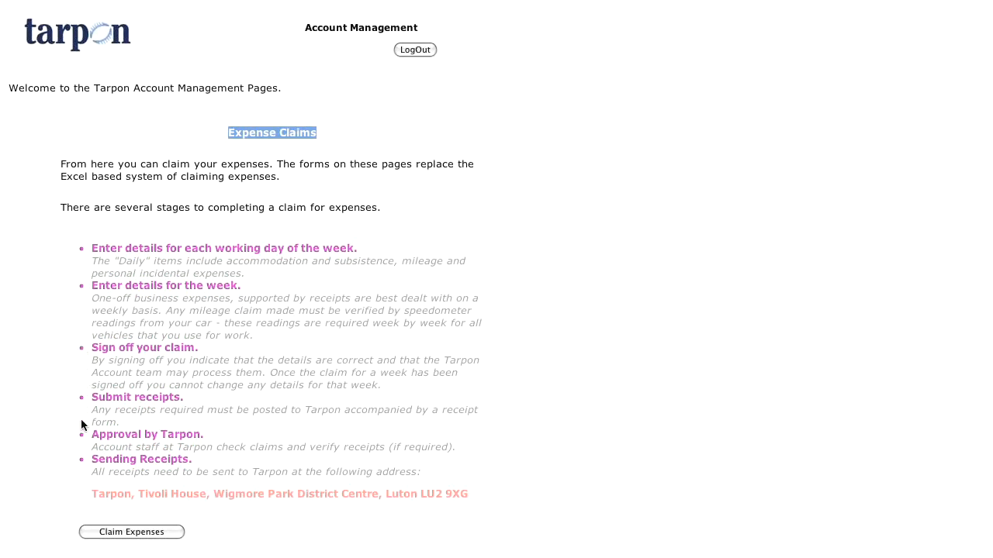
mouse_move(82, 471)
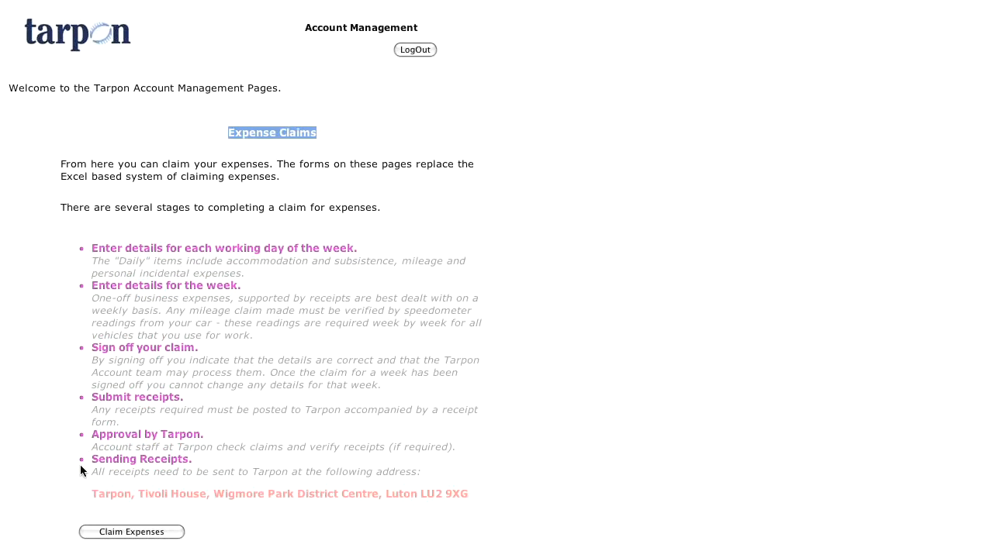
mouse_move(93, 537)
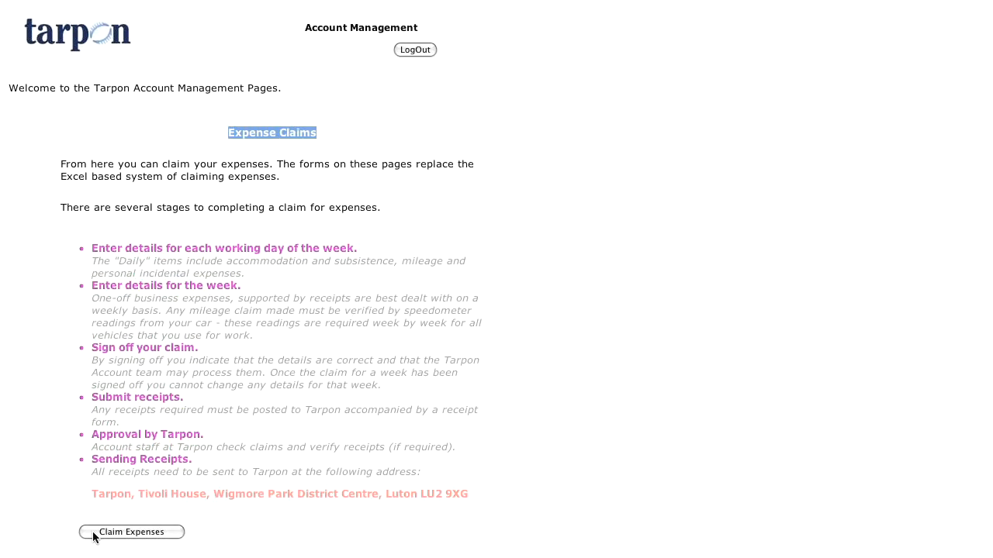
Open Claim Expenses and select Monday 23 February on the calendar.
left_click(132, 532)
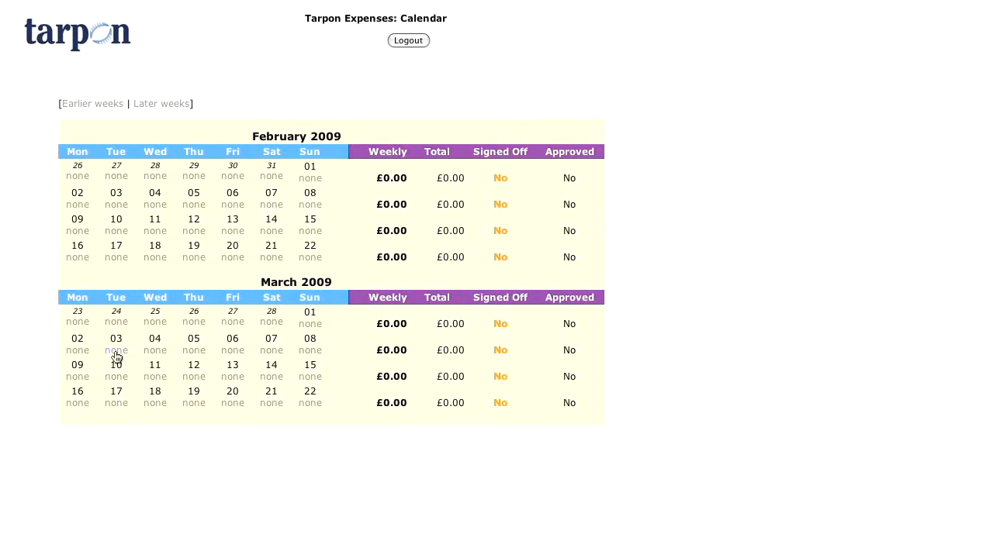
mouse_move(84, 326)
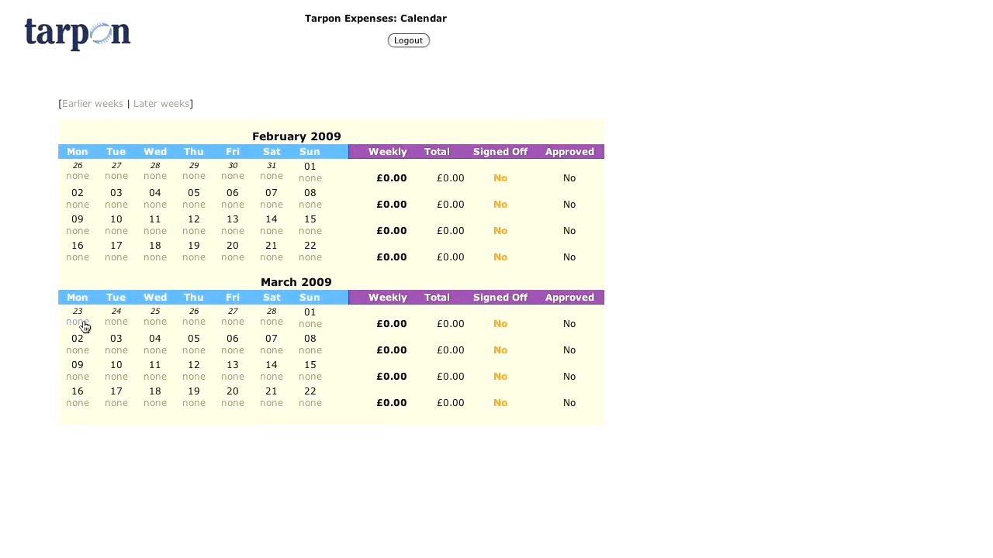
left_click(78, 322)
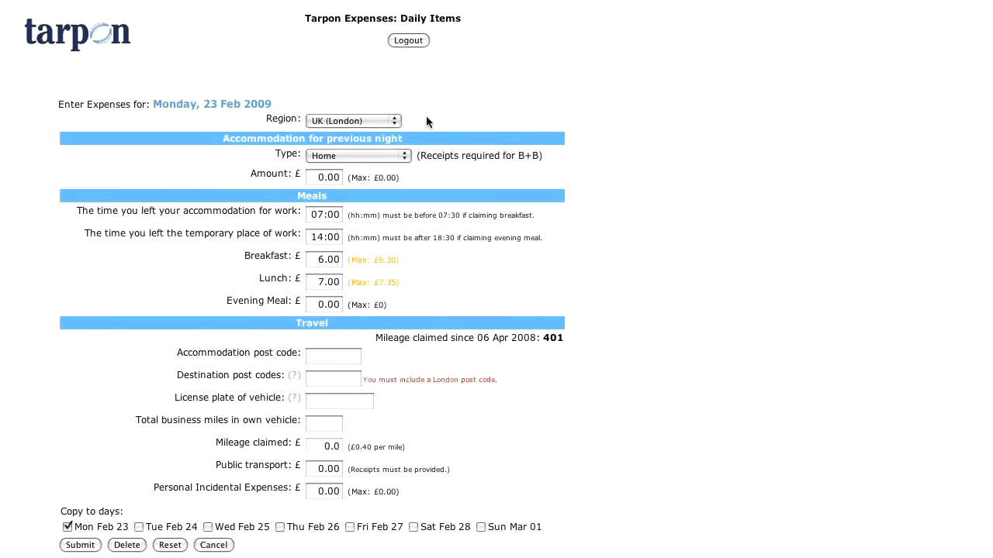
Review the region choices and keep Monday's region as UK (London).
left_click(353, 120)
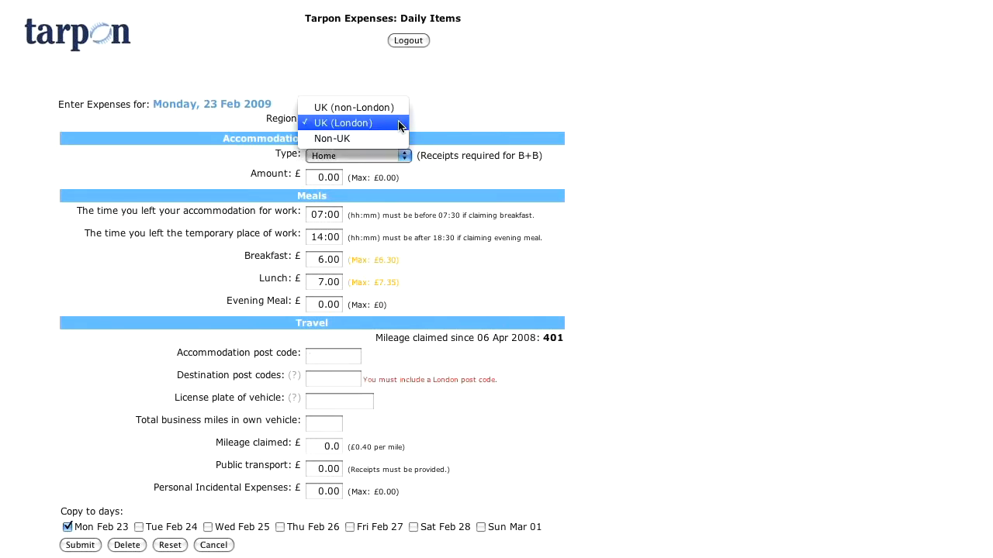
mouse_move(332, 138)
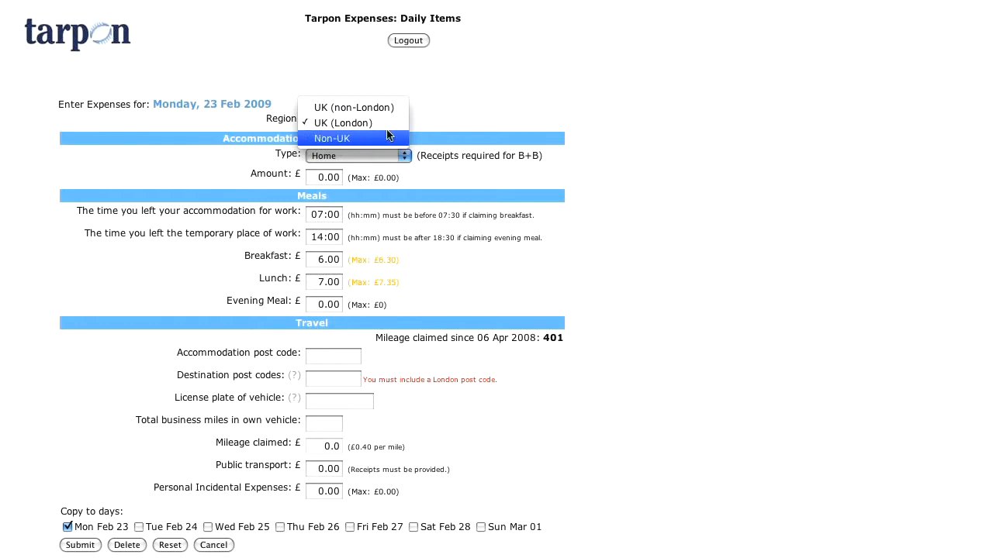
mouse_move(389, 147)
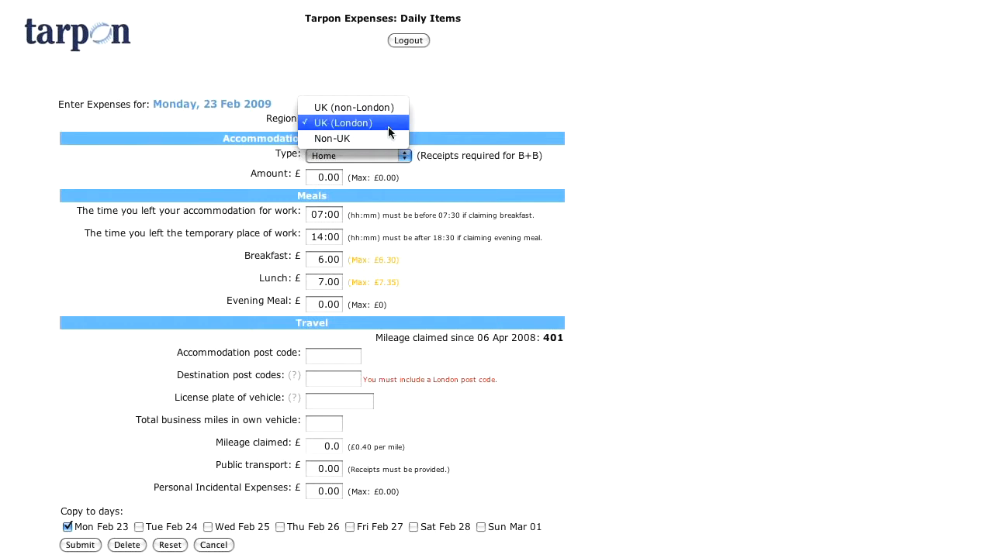
left_click(352, 122)
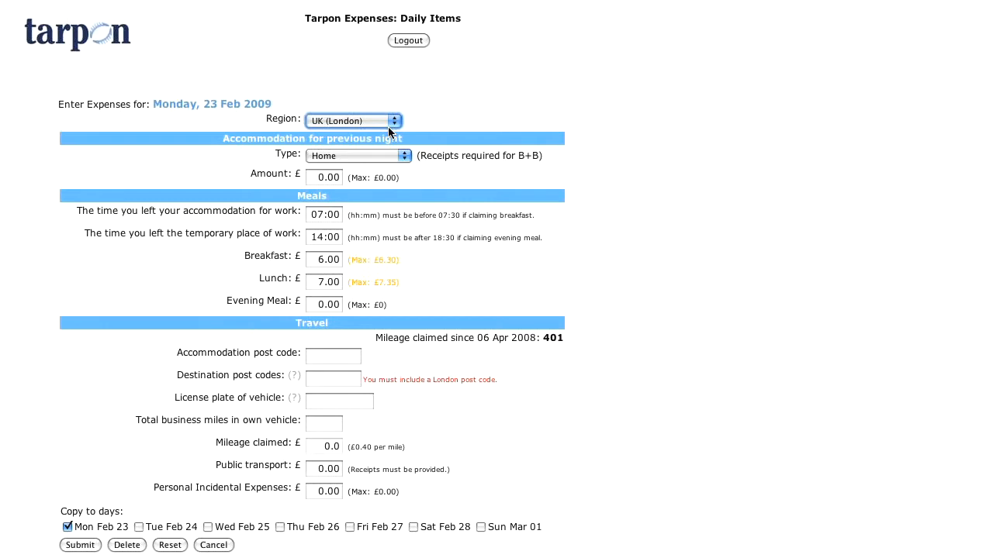
mouse_move(409, 162)
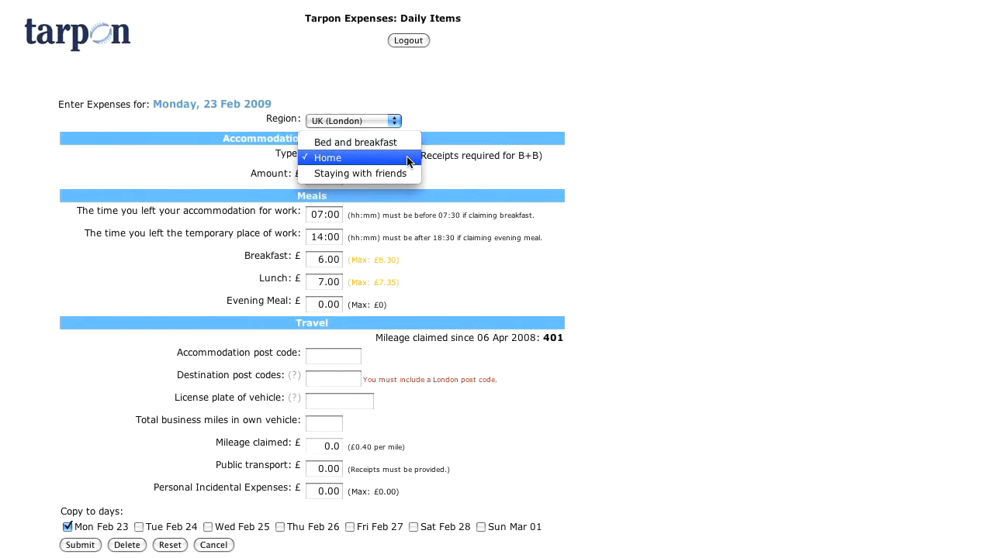
mouse_move(355, 142)
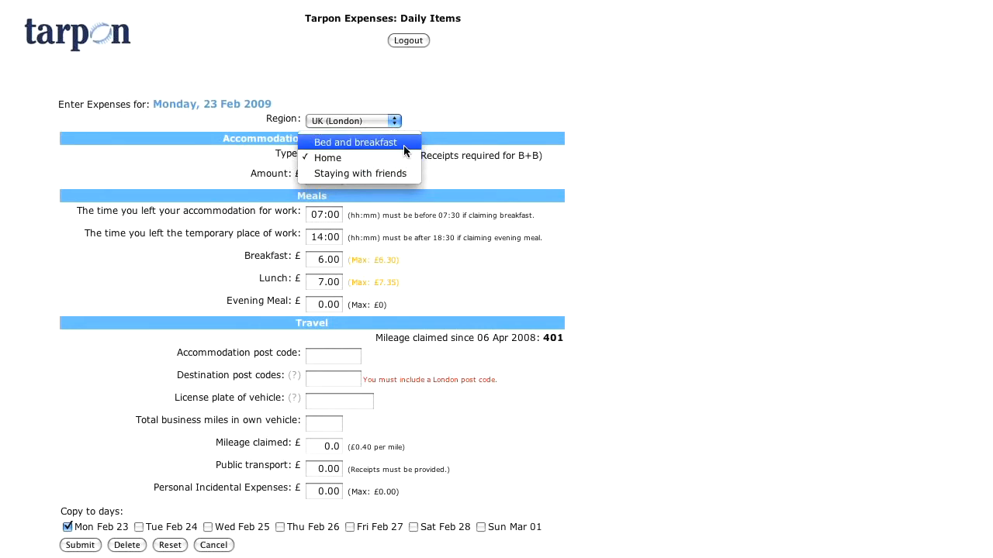
mouse_move(360, 173)
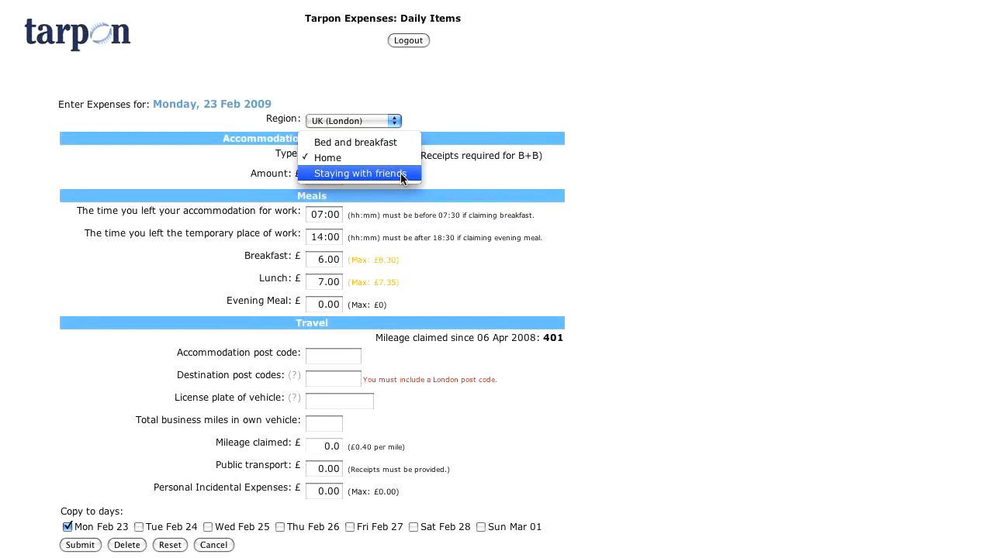
left_click(360, 173)
type("18:42")
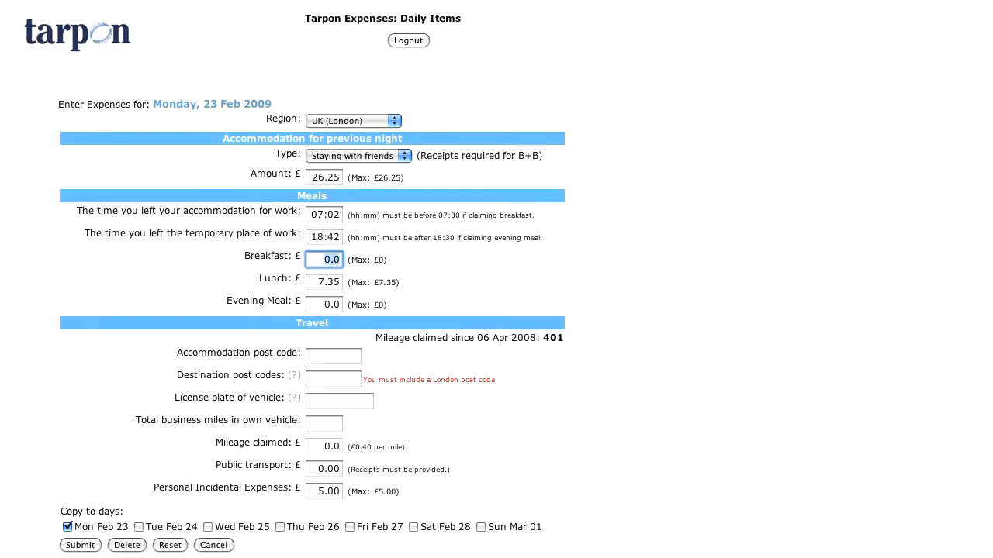
left_click(324, 281)
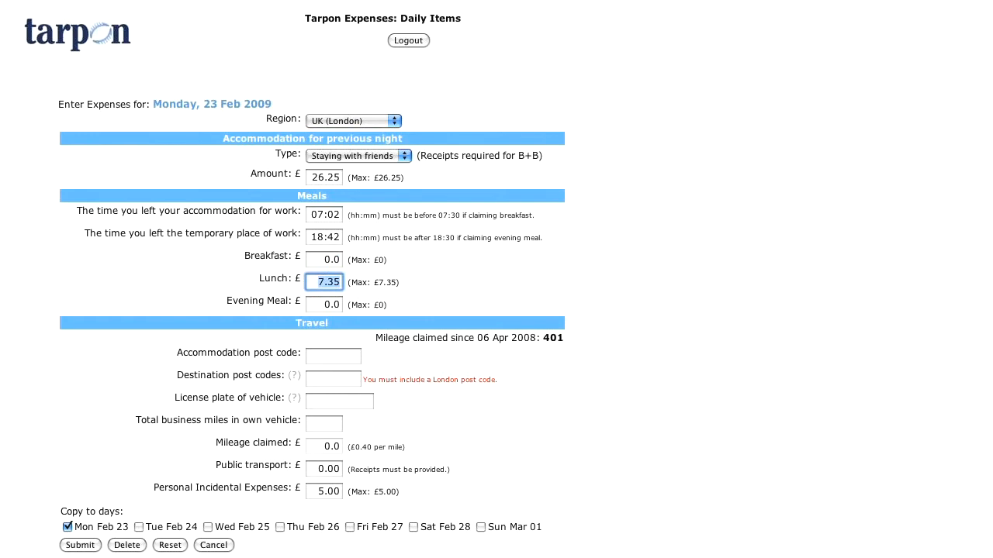
left_click(324, 304)
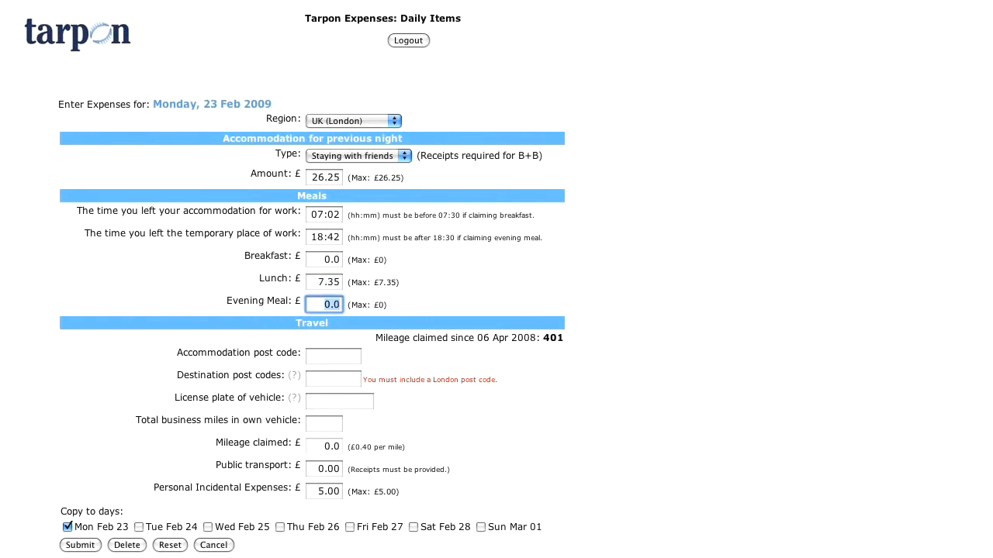
left_click(332, 356)
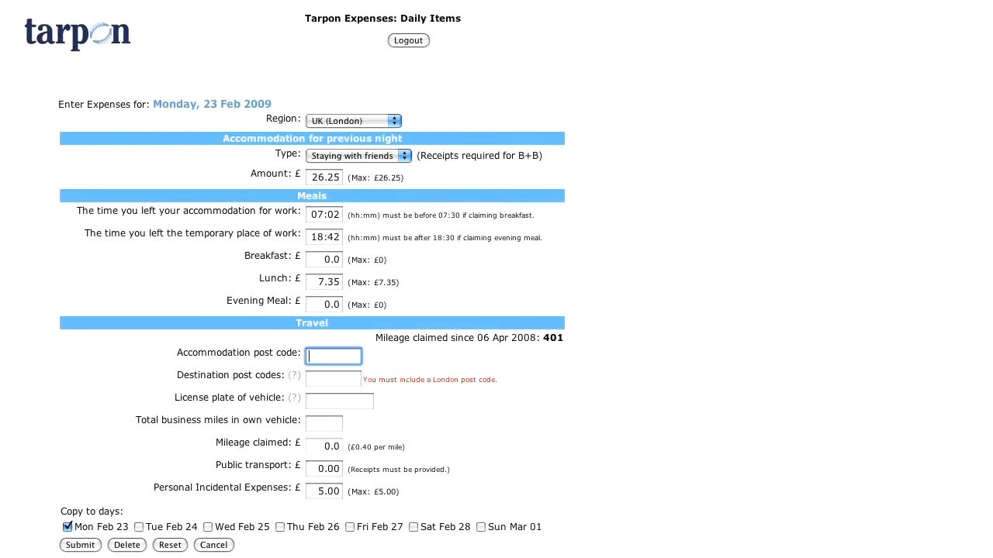
type("LU2 9XG")
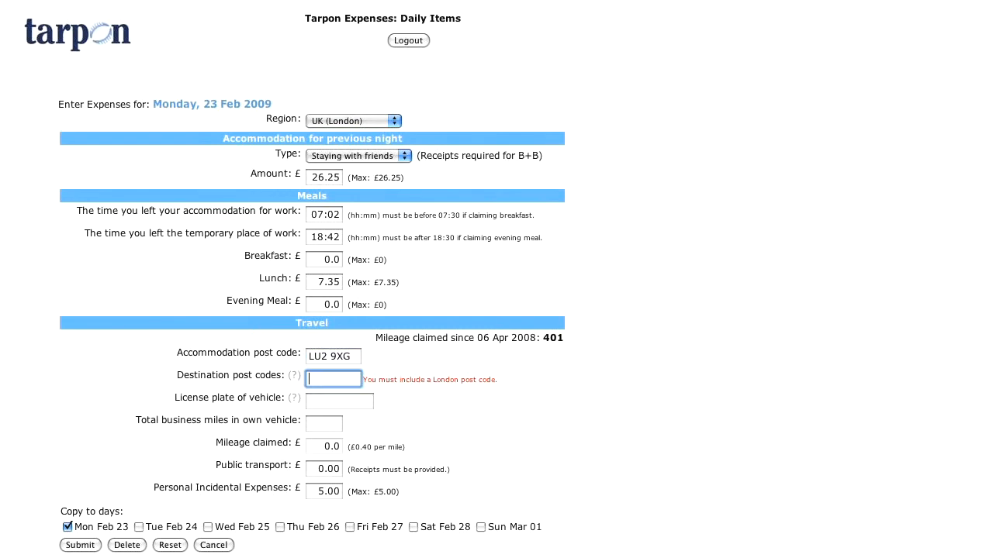
type("S")
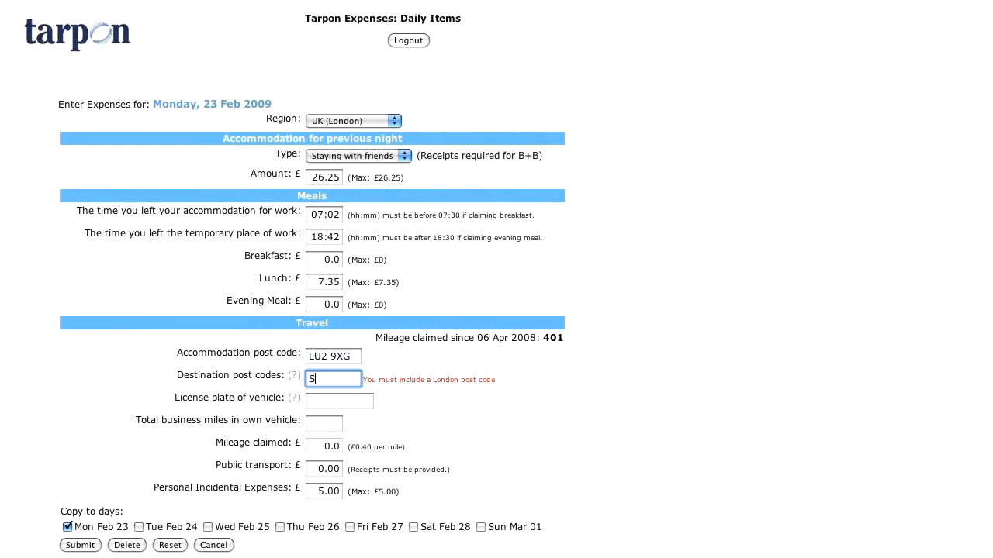
type("W12 9XG")
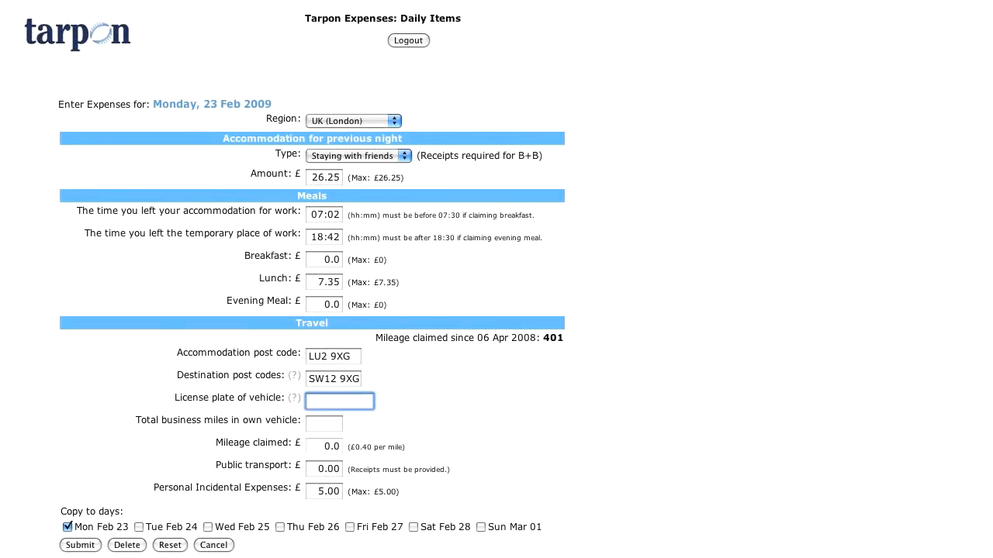
type("V380")
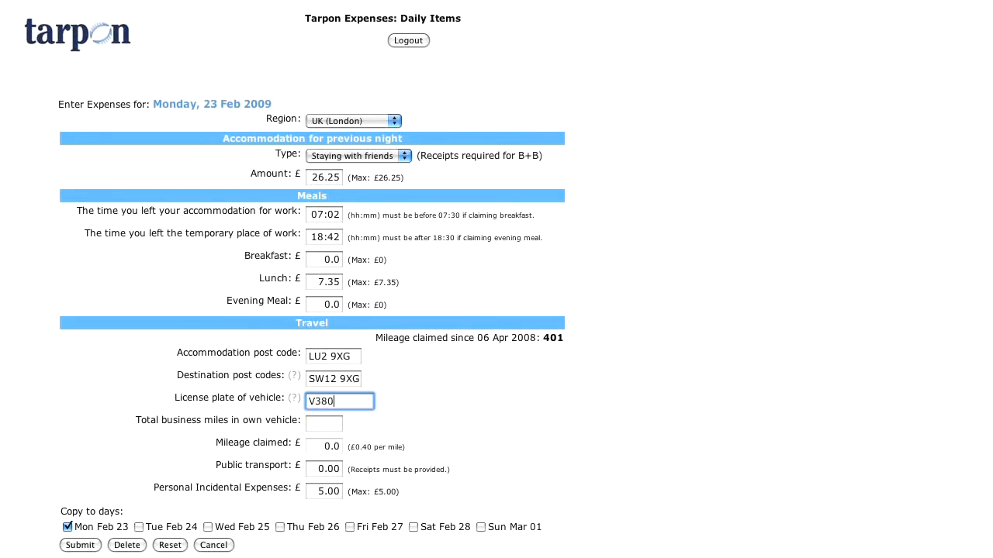
type("MRO")
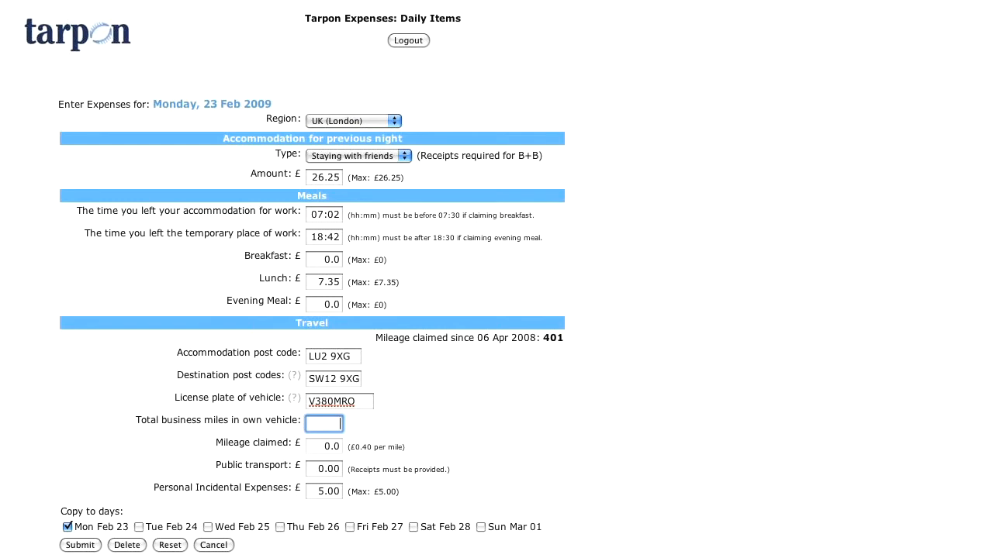
type("4.2")
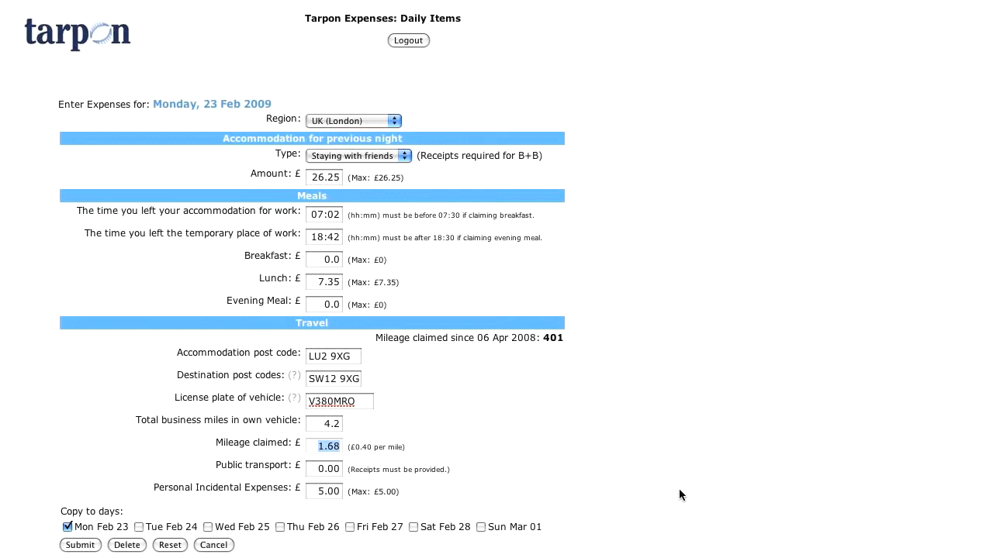
left_click(324, 469)
type("2")
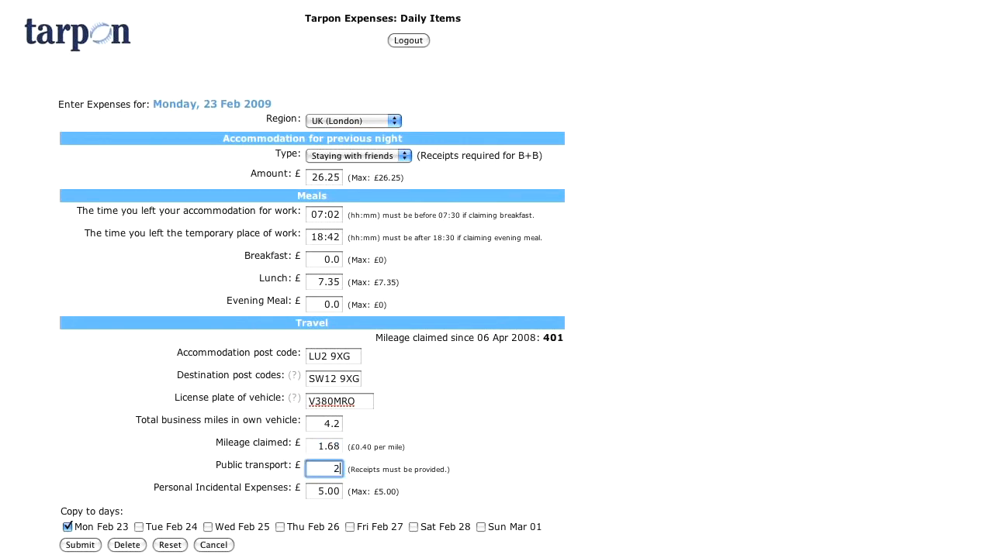
type("5.00")
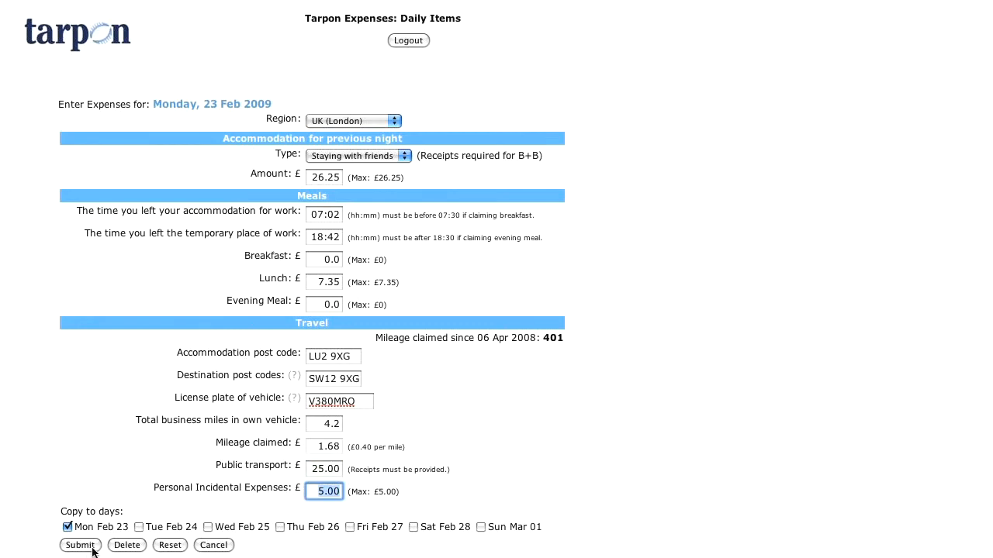
left_click(80, 545)
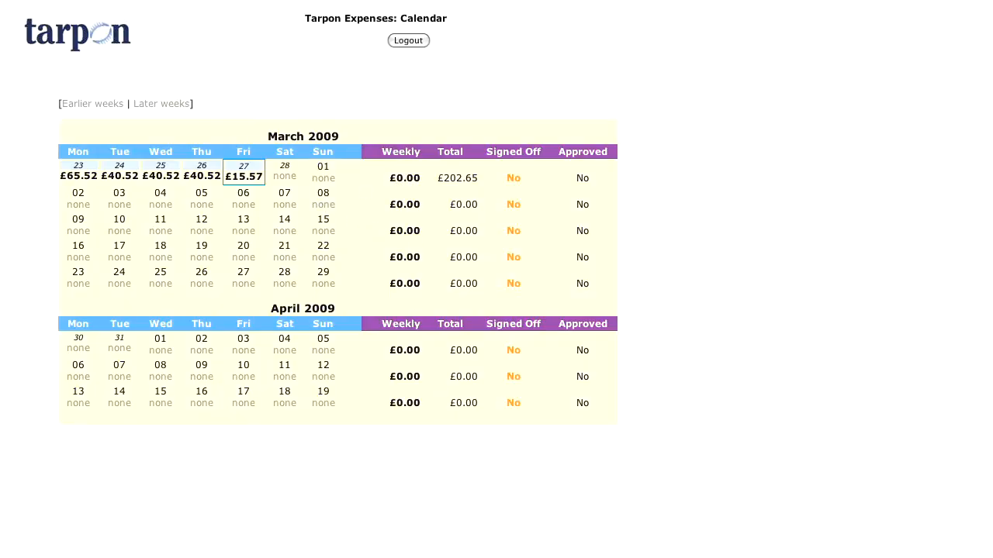
mouse_move(419, 185)
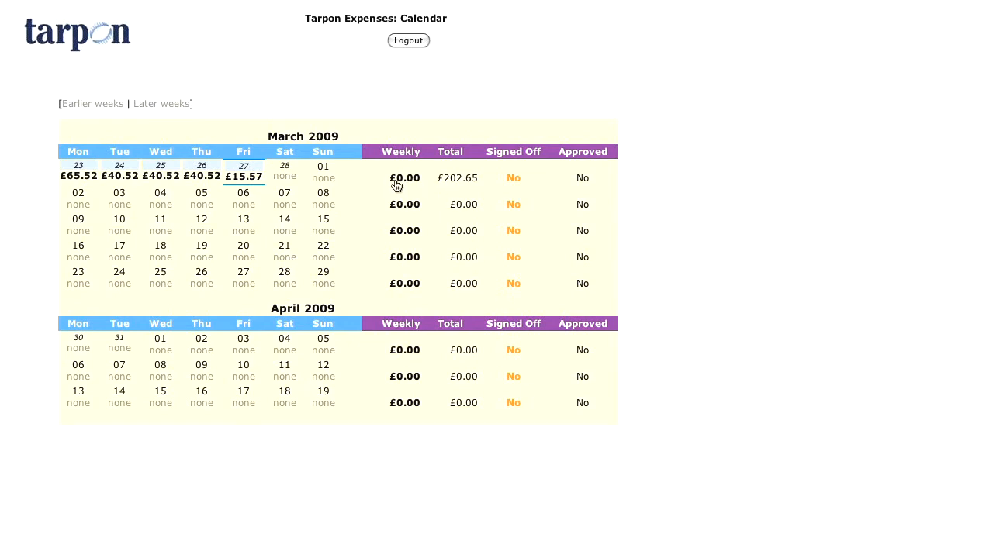
Open the weekly items for 23 Feb–1 Mar 2009 via the £0.00 Weekly amount.
left_click(404, 178)
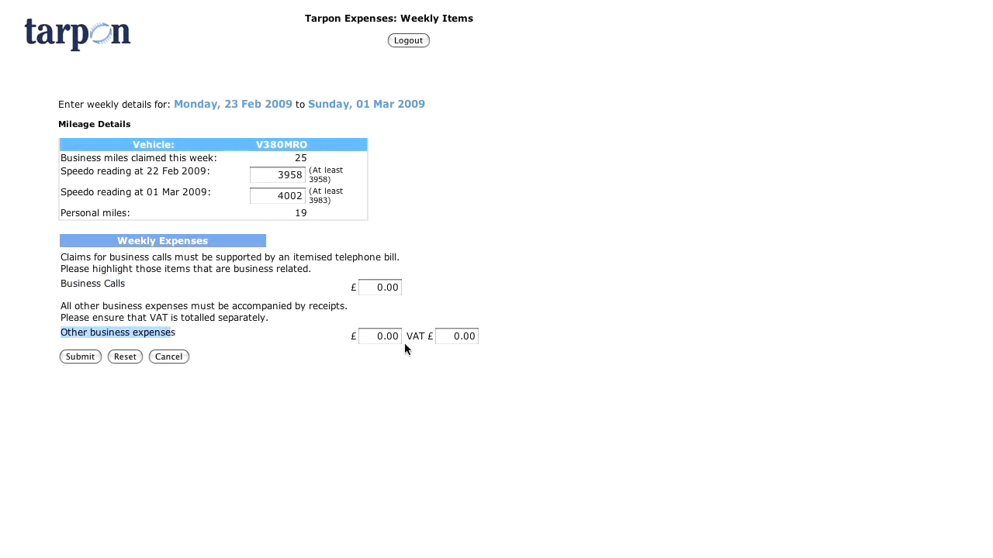
Enter £25.00 other business expenses for the 23 Feb week and submit.
left_click(380, 335)
type("25")
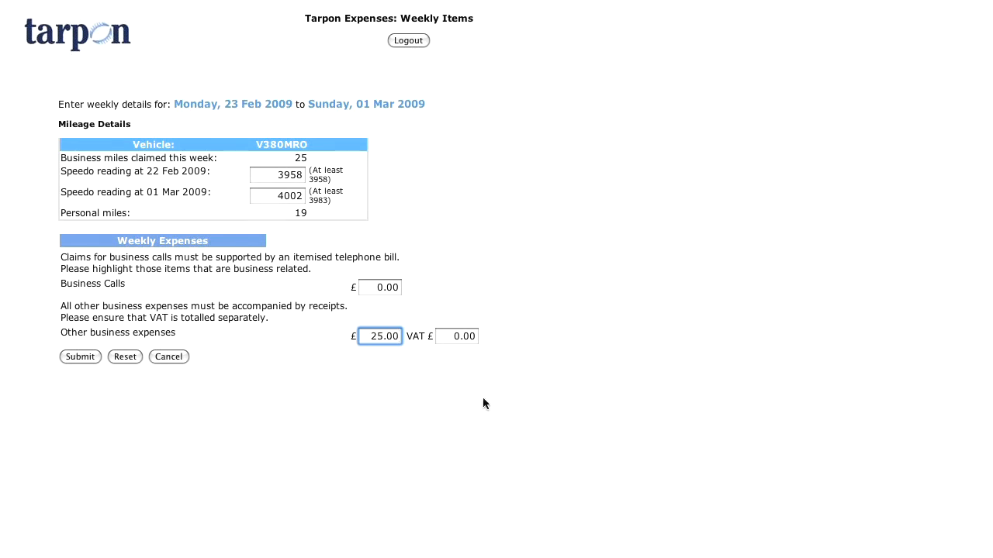
left_click(80, 356)
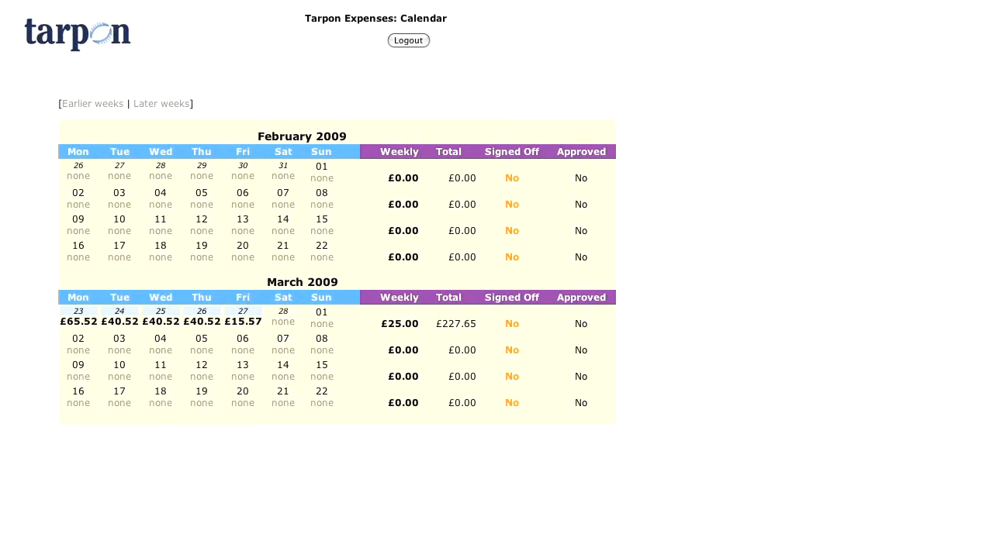
mouse_move(341, 451)
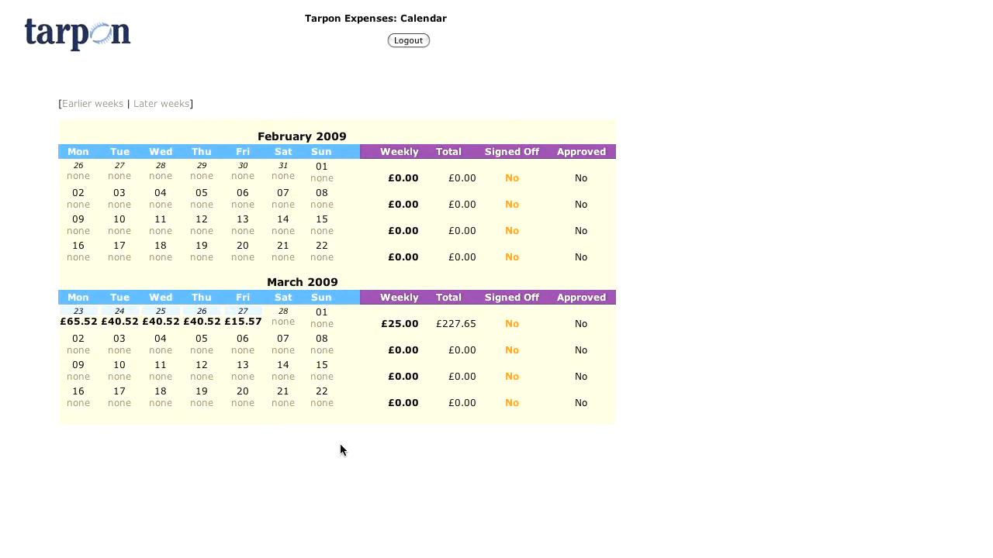
mouse_move(536, 336)
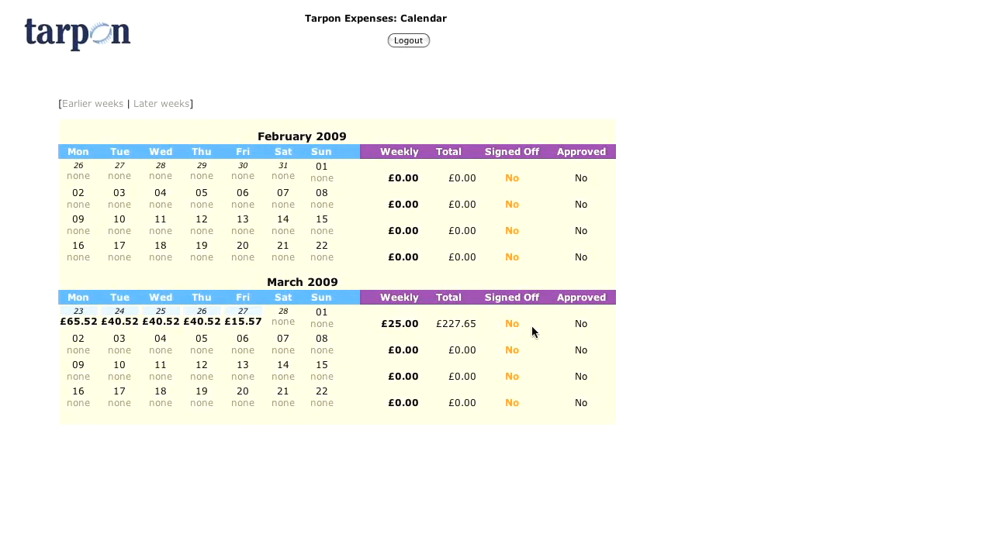
Start signing off the 23 Feb week from its orange 'No' Signed Off link.
left_click(511, 323)
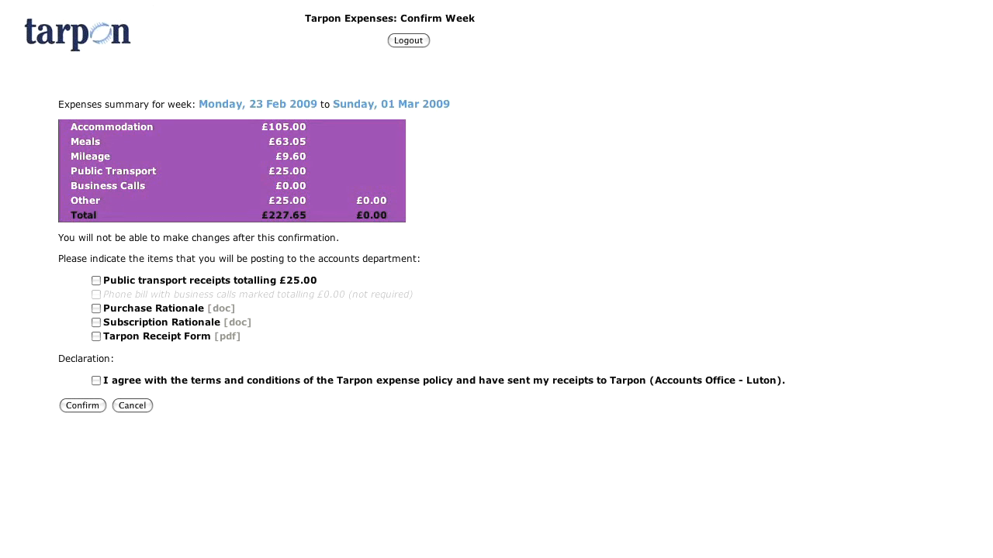
mouse_move(67, 136)
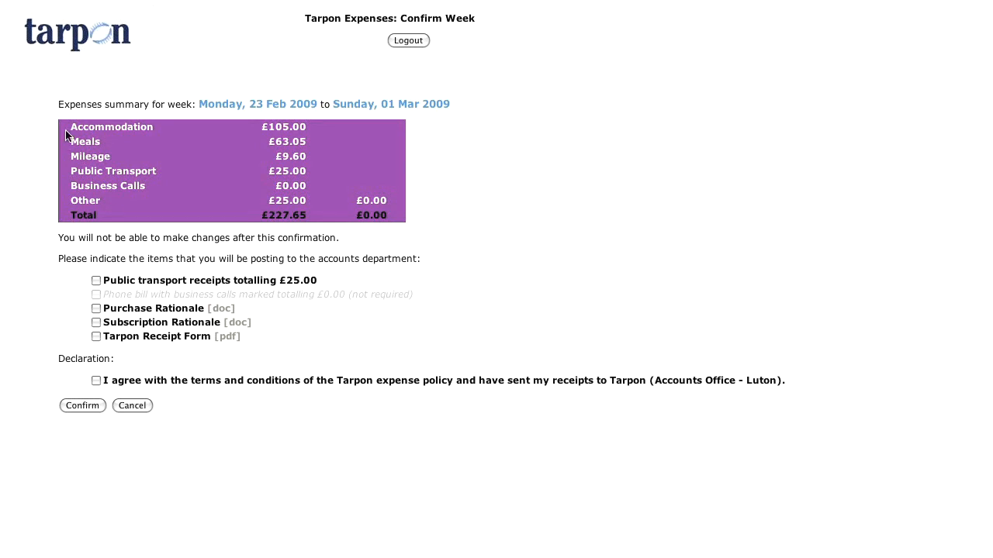
mouse_move(87, 286)
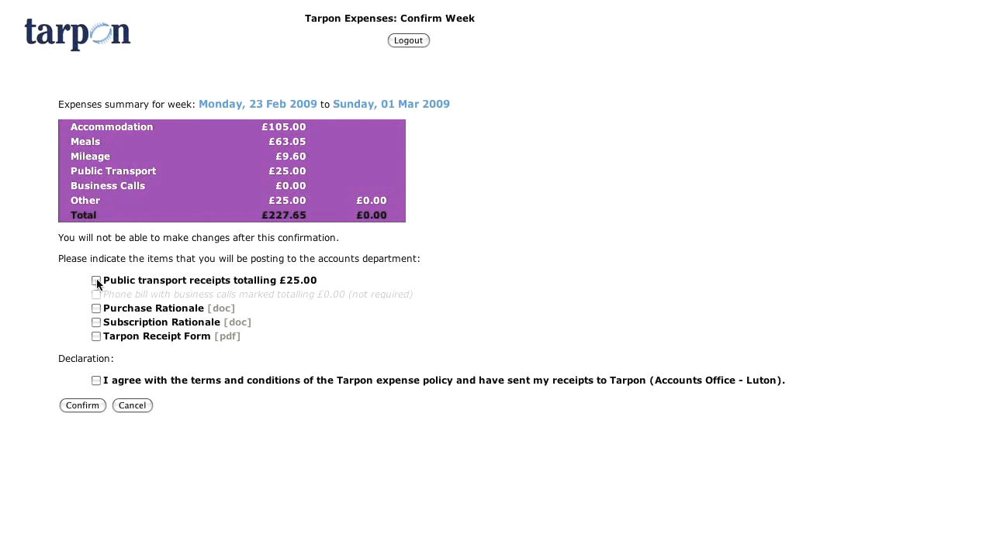
Tick public transport receipts, Purchase Rationale and Subscription Rationale as posted.
left_click(96, 280)
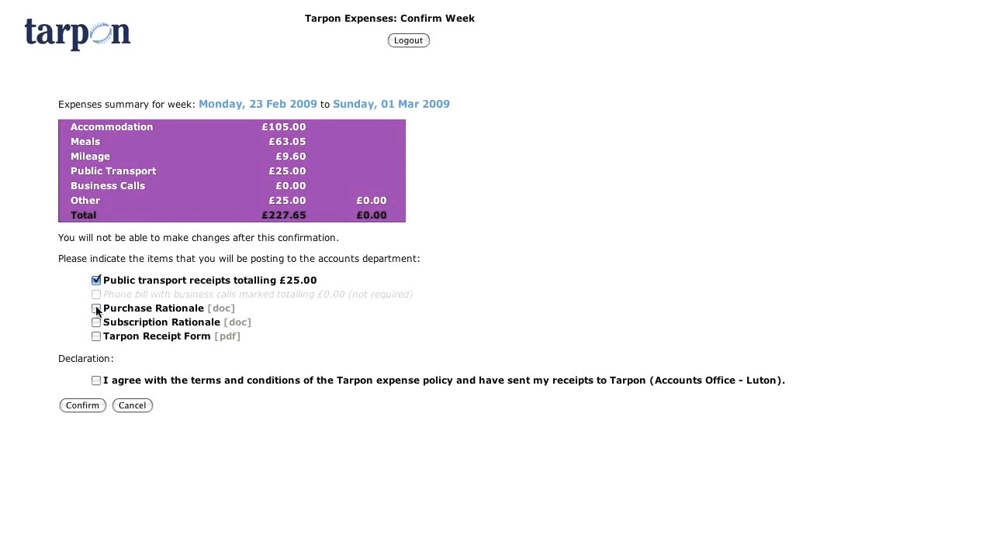
left_click(96, 309)
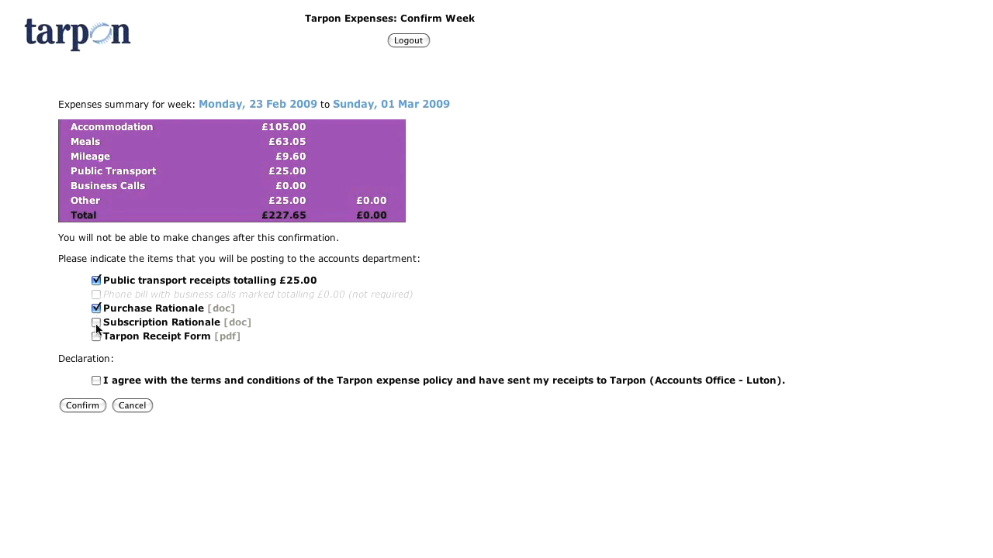
left_click(96, 322)
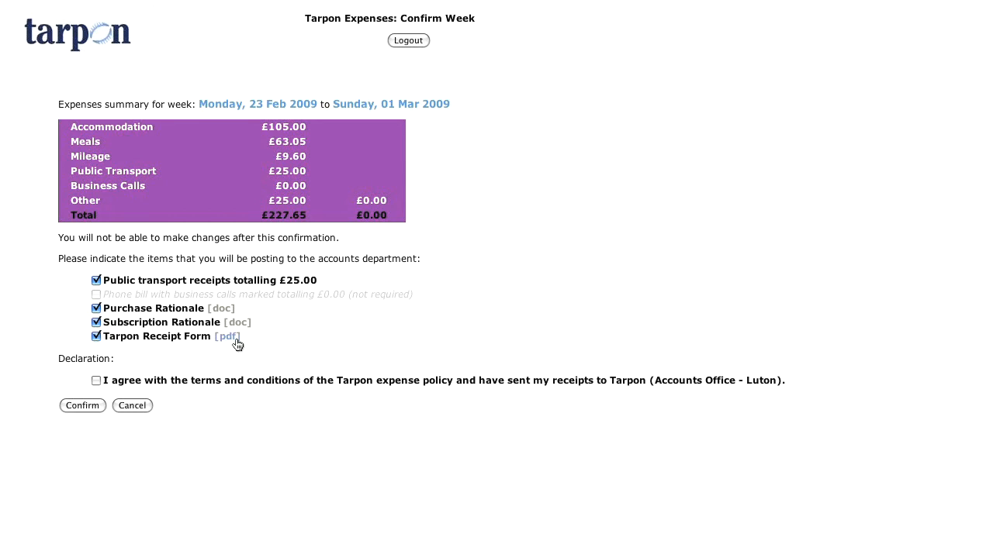
mouse_move(240, 329)
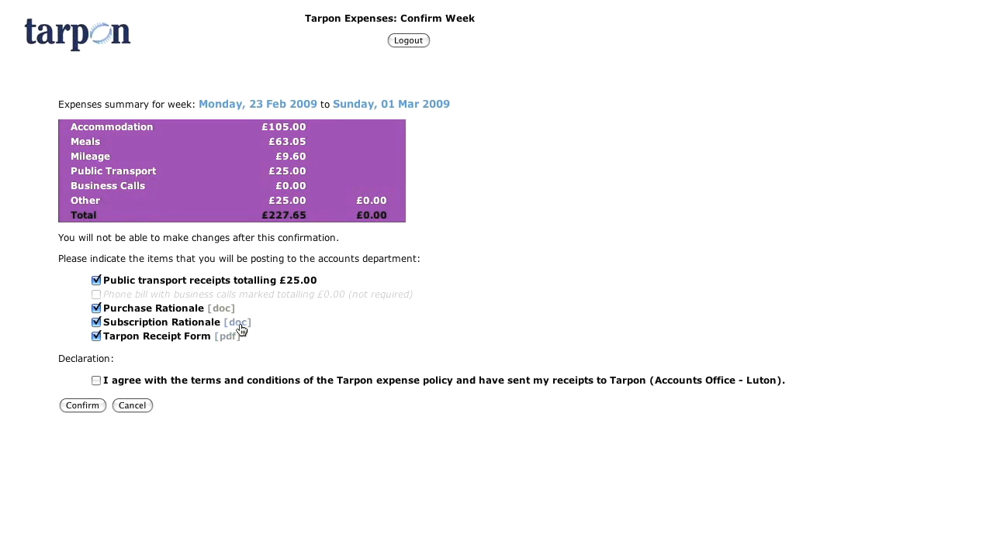
mouse_move(228, 316)
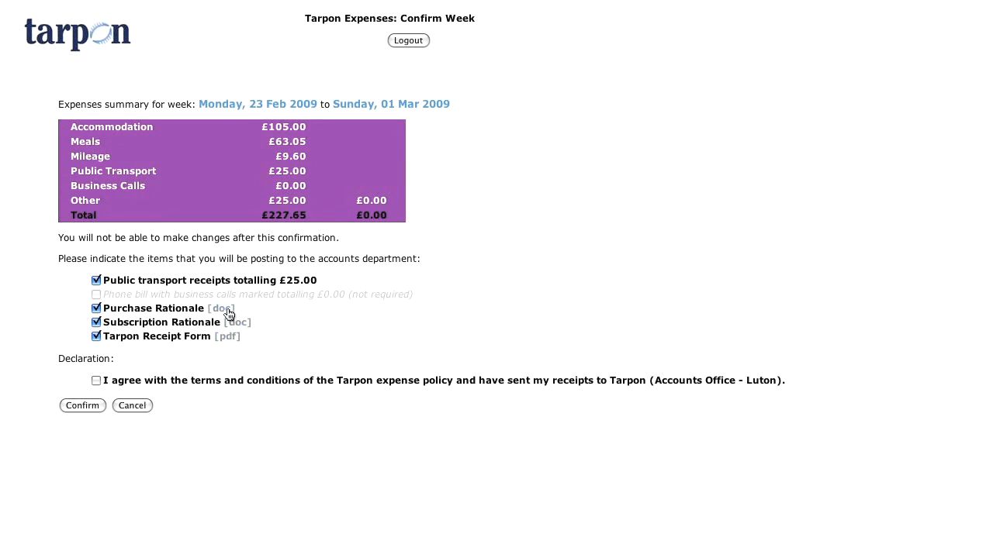
mouse_move(243, 351)
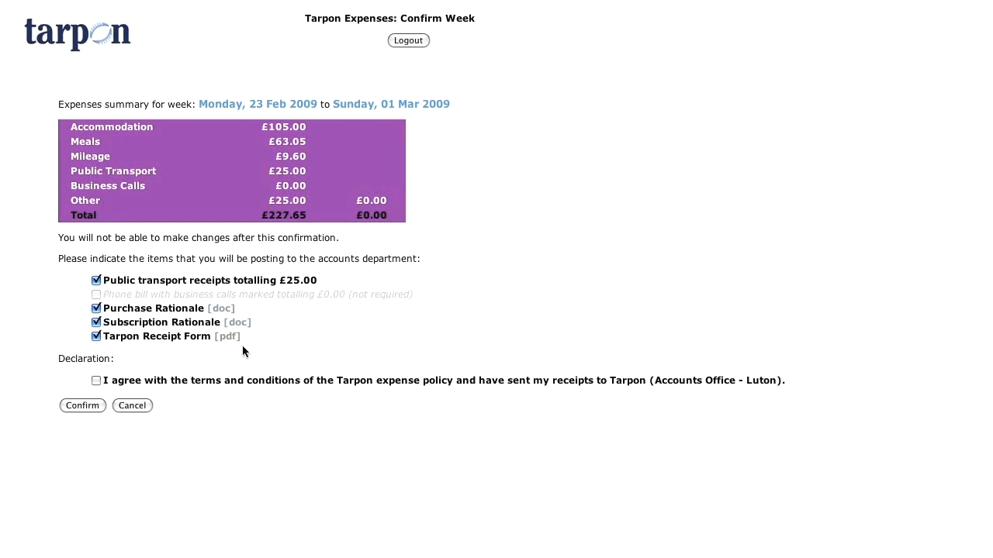
mouse_move(239, 342)
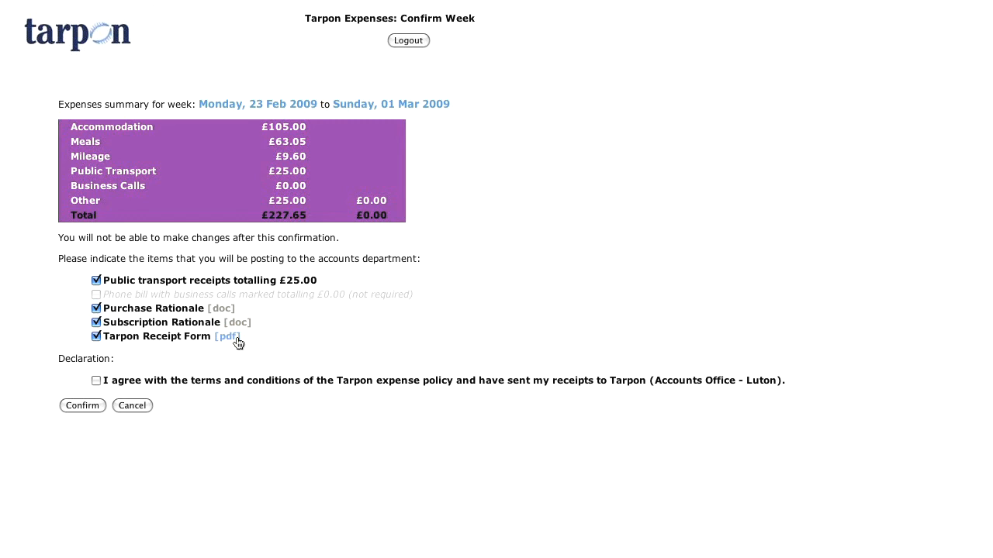
mouse_move(96, 380)
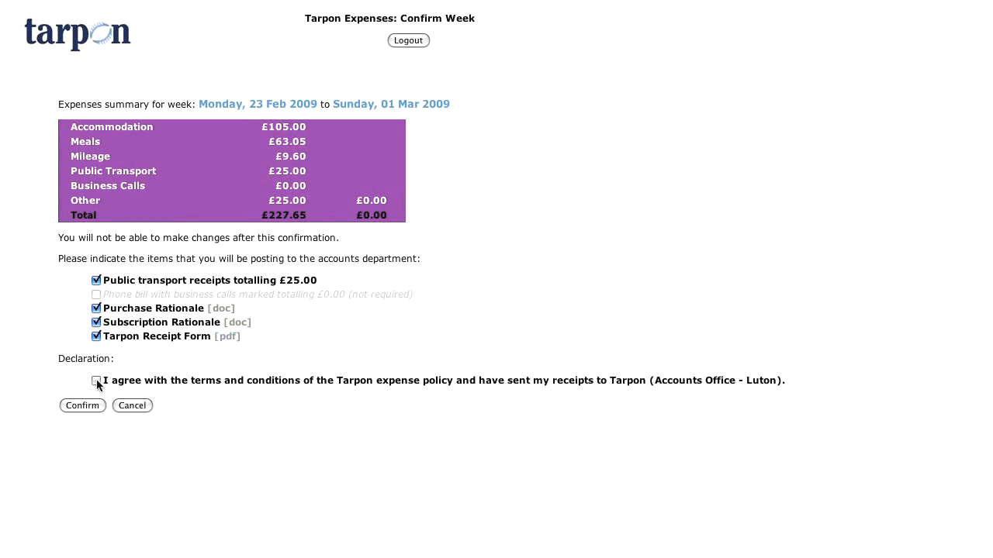
Agree to the expense policy terms and conditions and accept the Declaration certification notice.
left_click(97, 381)
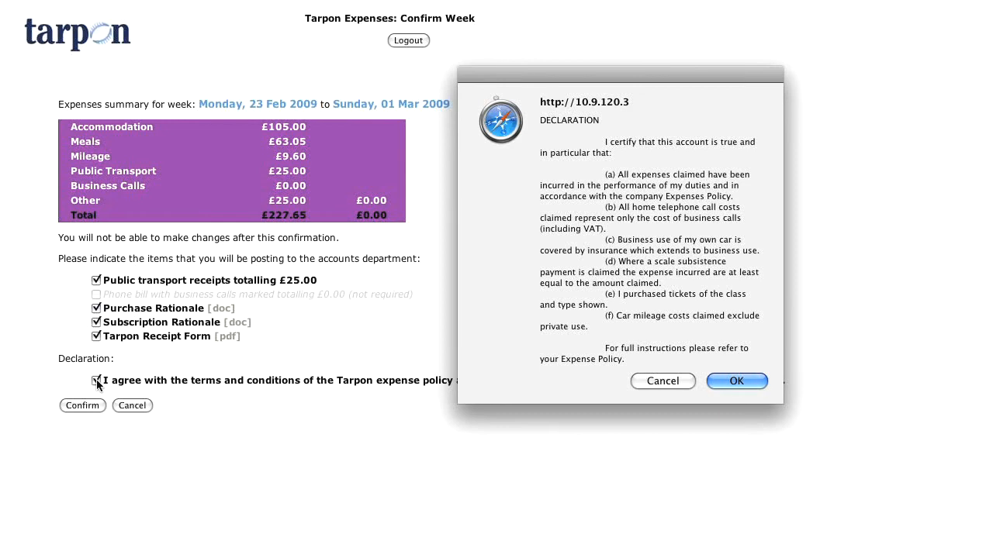
mouse_move(326, 308)
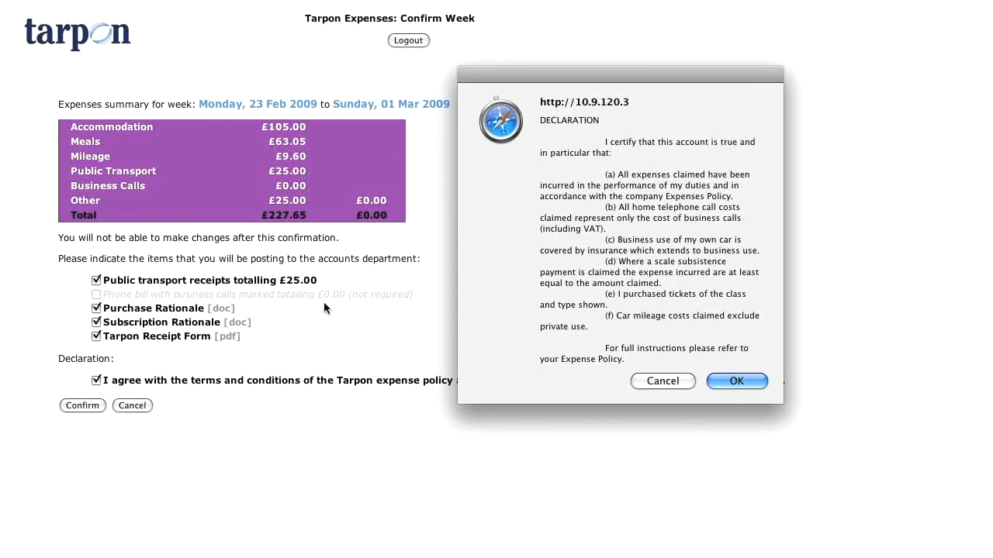
left_click(736, 380)
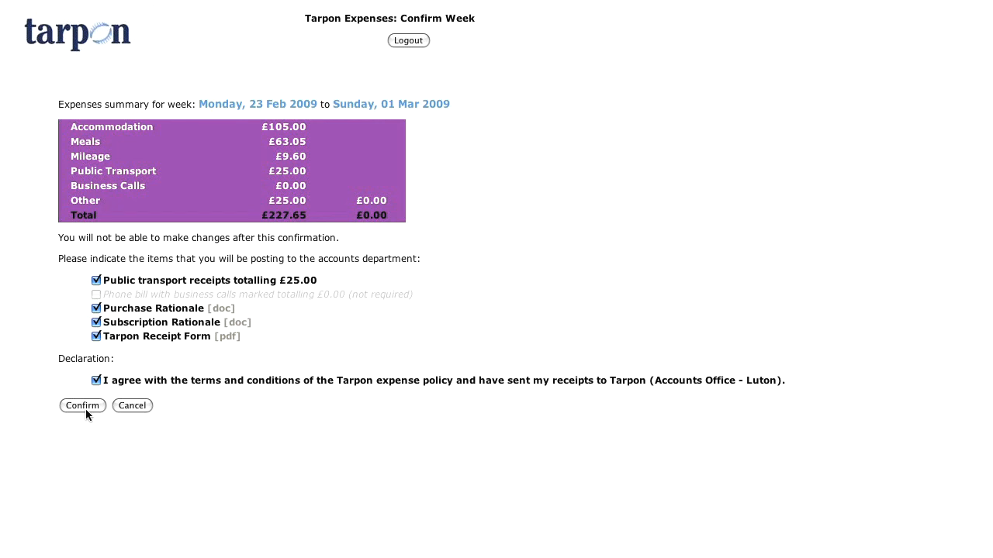
Confirm the 23 Feb week's £227.65 expenses so it shows signed off on 24 Feb 09.
left_click(82, 406)
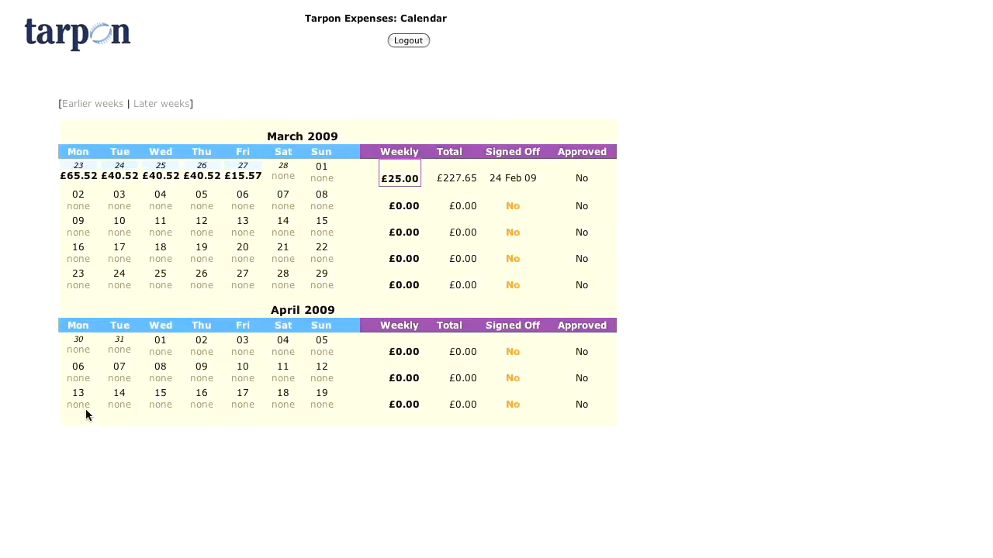
mouse_move(543, 188)
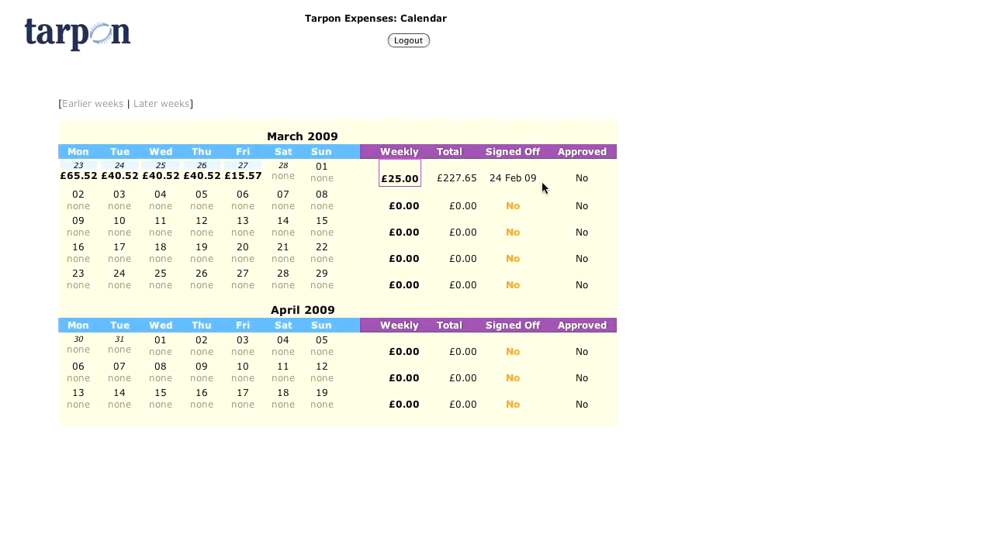
mouse_move(490, 202)
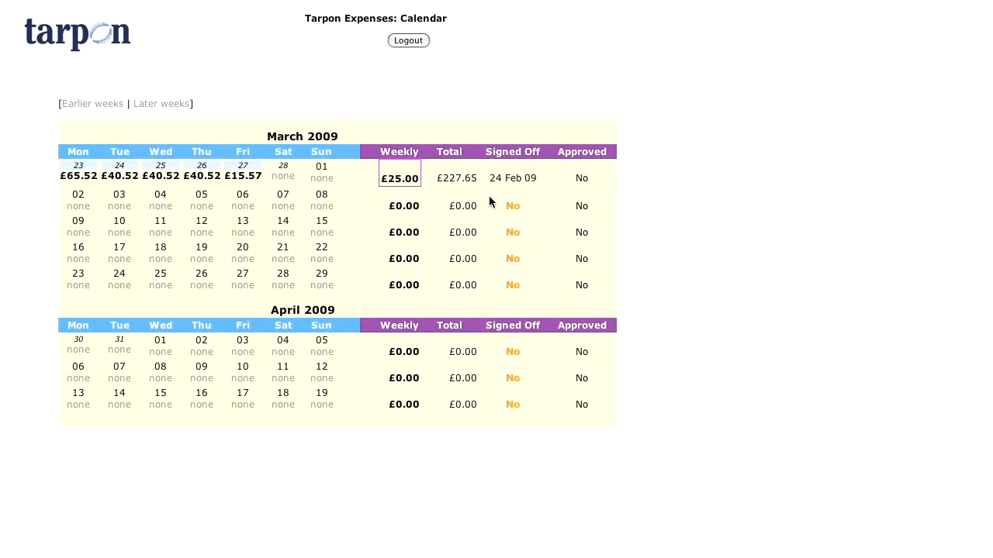